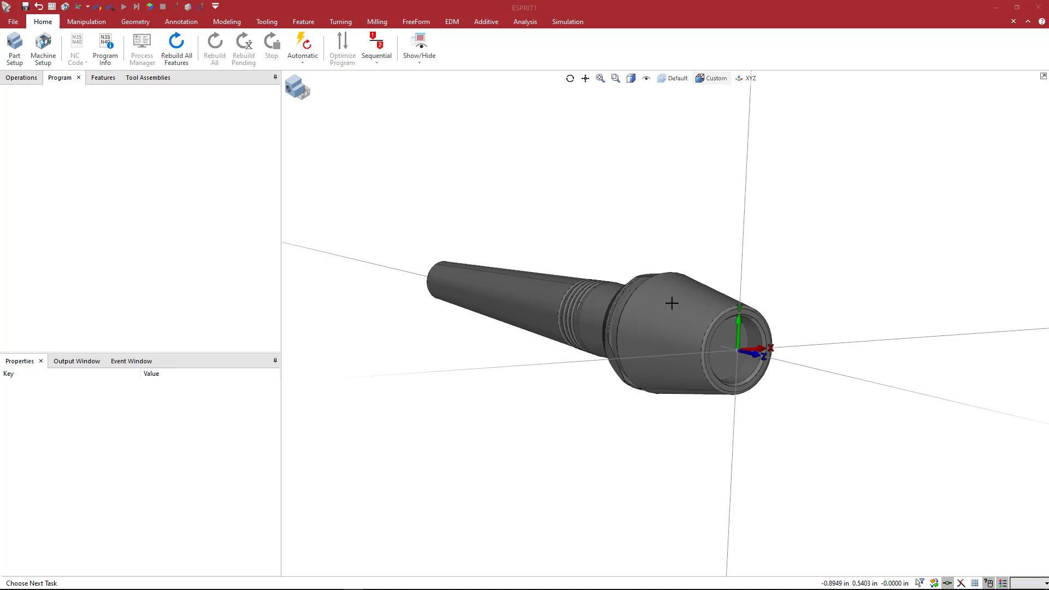
pyautogui.moveTo(671, 232)
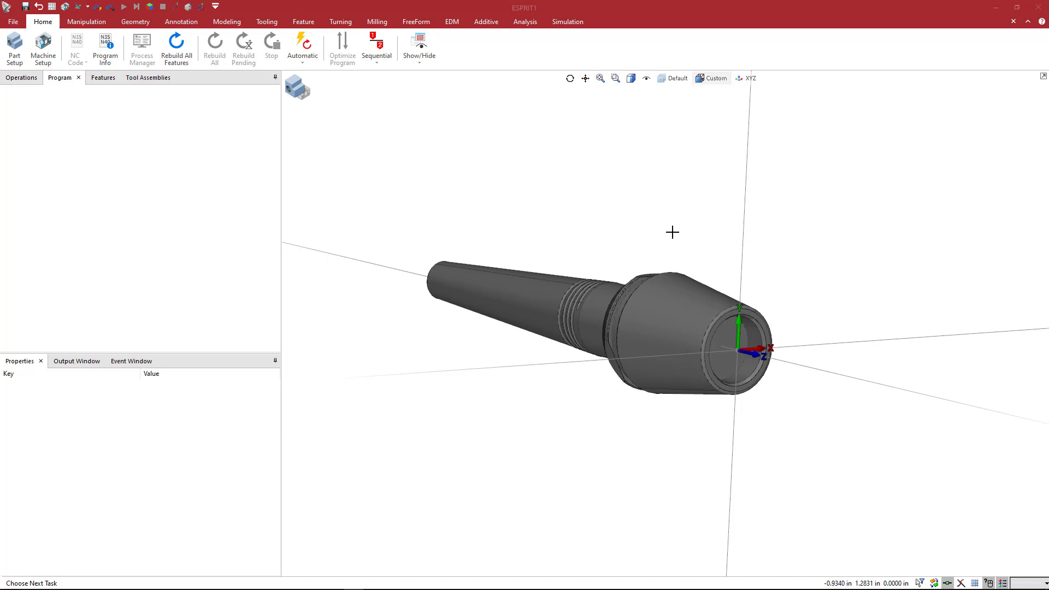
pyautogui.moveTo(677, 234)
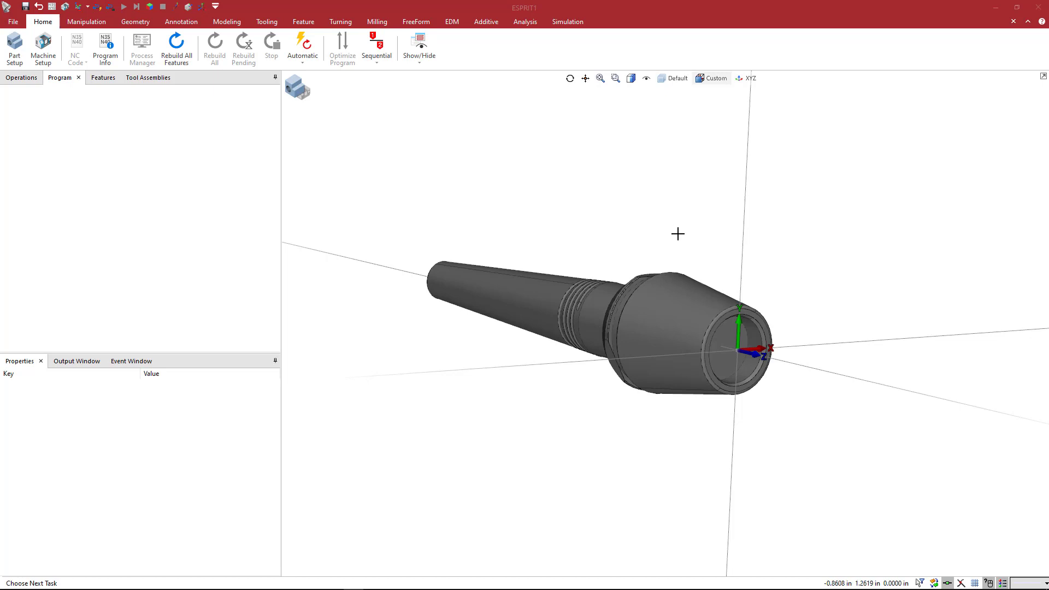
pyautogui.moveTo(692, 239)
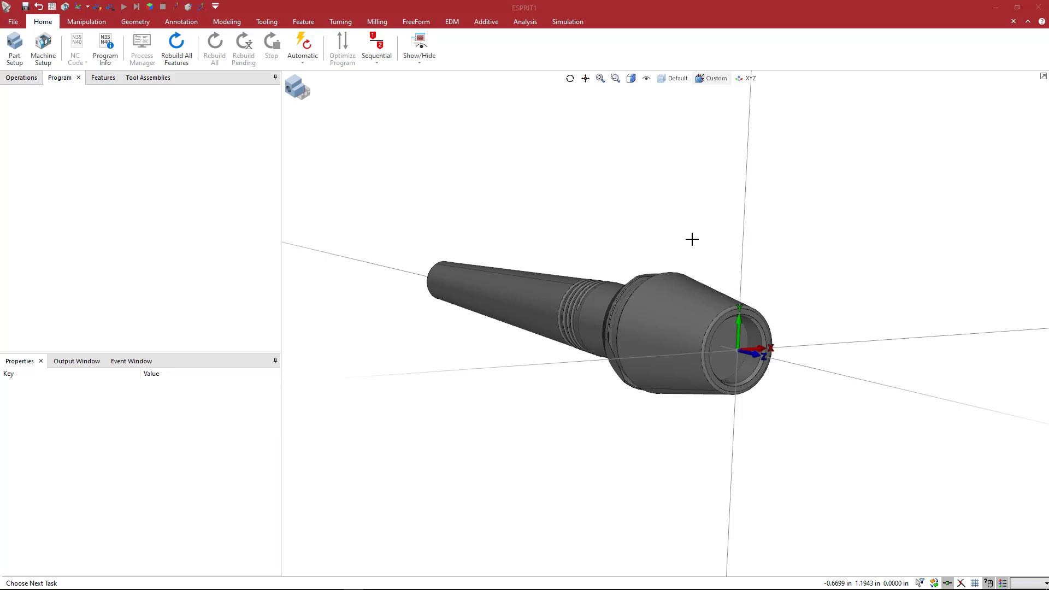
pyautogui.moveTo(650, 250)
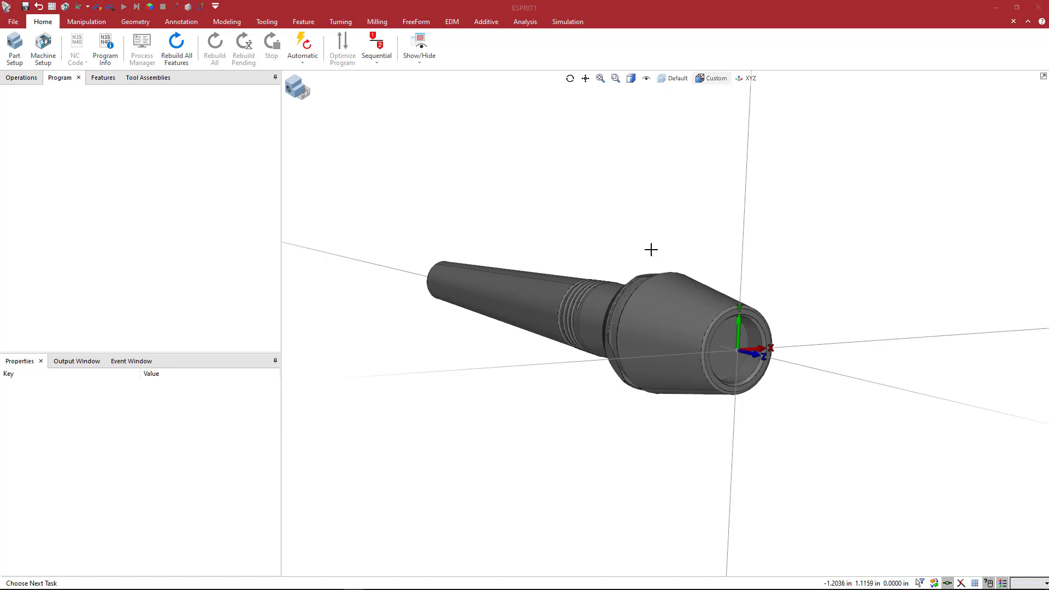
pyautogui.moveTo(648, 245)
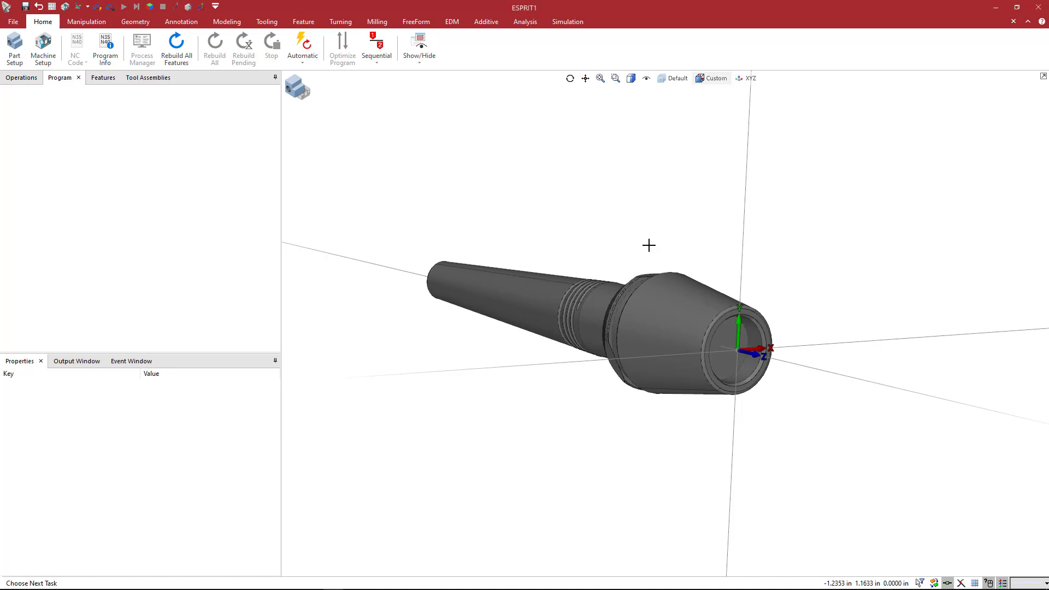
# View the shaded ER32 shrink holder from top-down and angled views, zooming in to fill the window
pyautogui.click(714, 77)
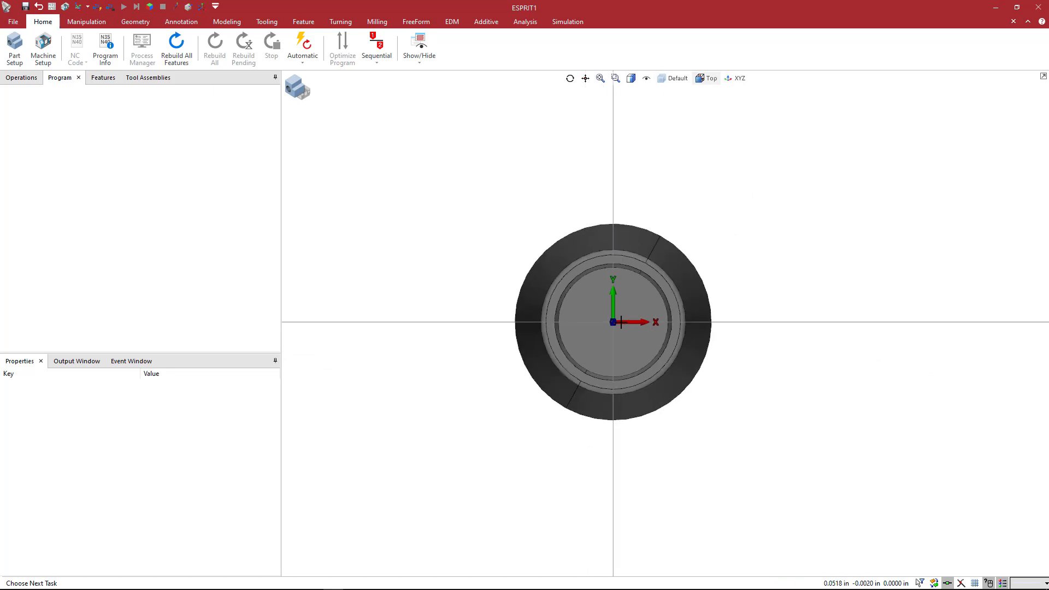
pyautogui.moveTo(643, 316)
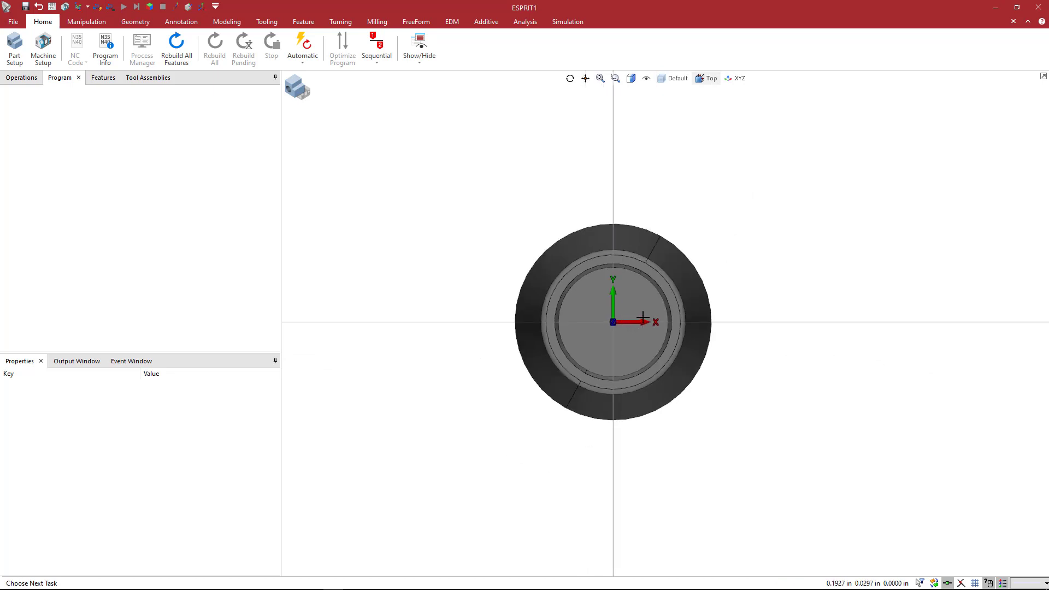
pyautogui.moveTo(616, 208)
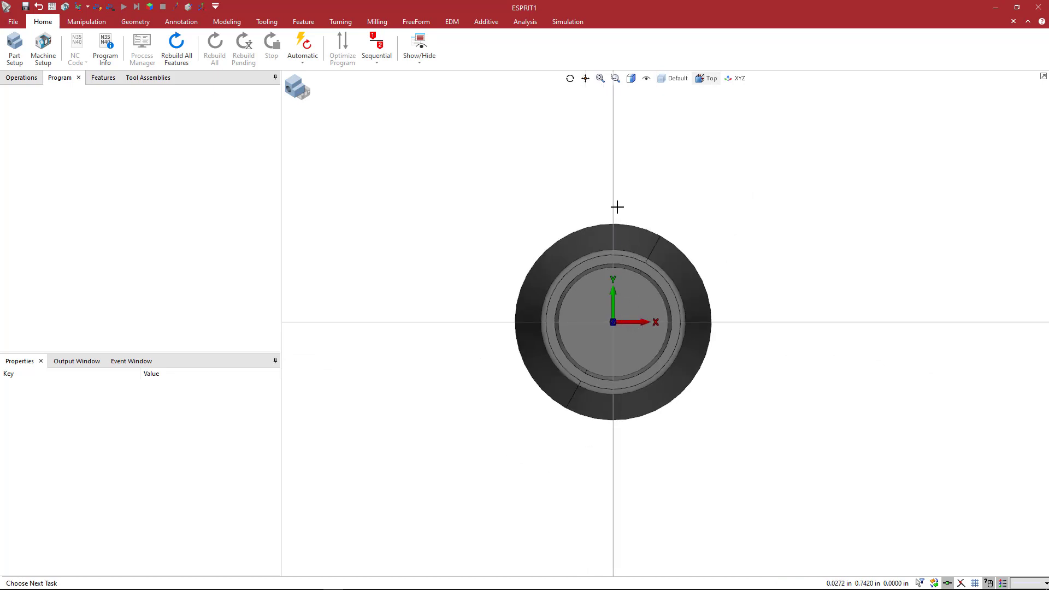
pyautogui.click(709, 78)
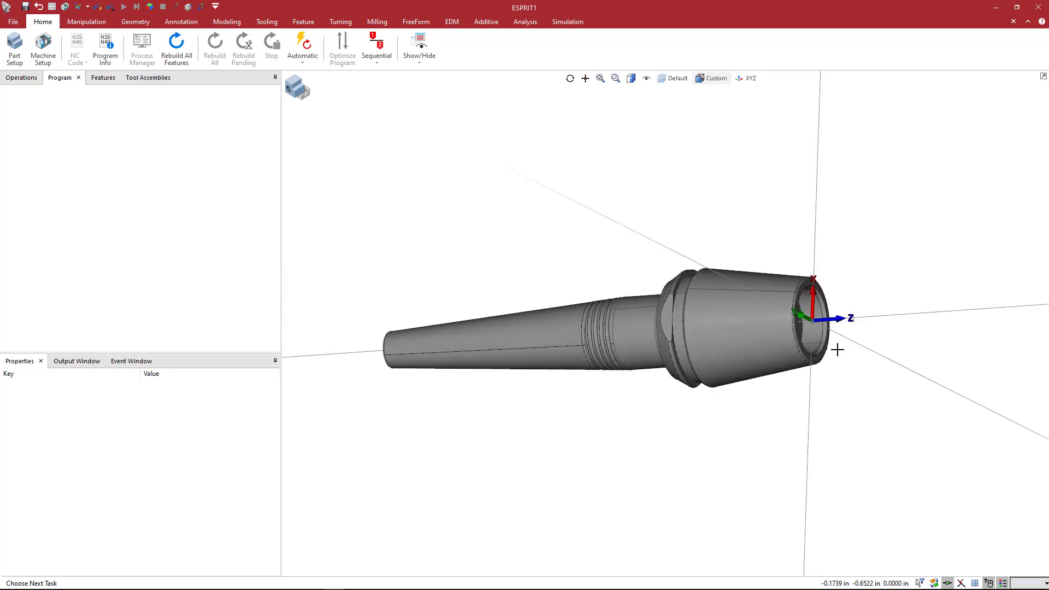
pyautogui.moveTo(777, 343)
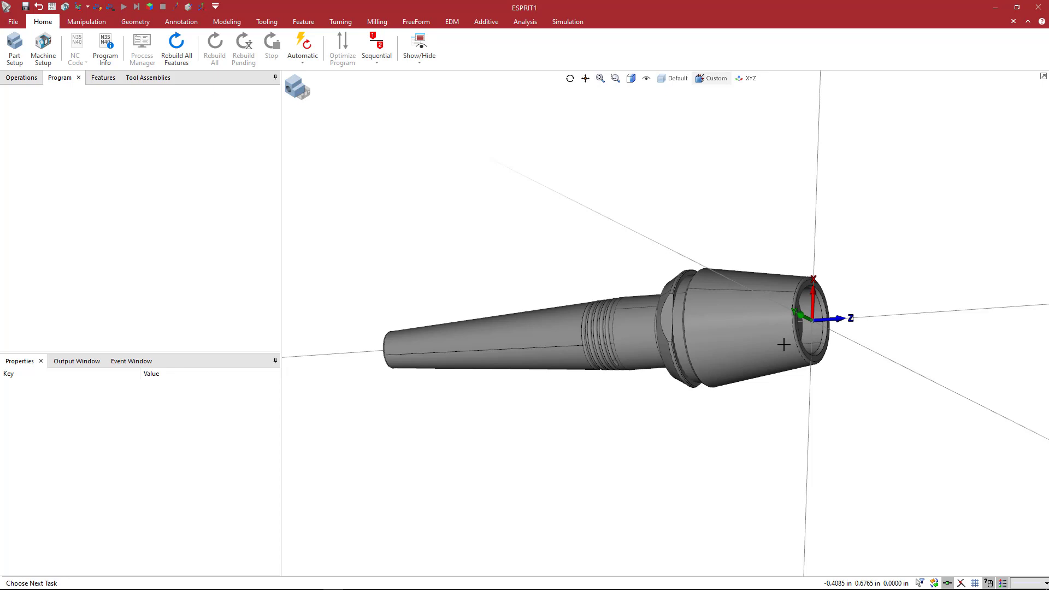
pyautogui.moveTo(789, 334)
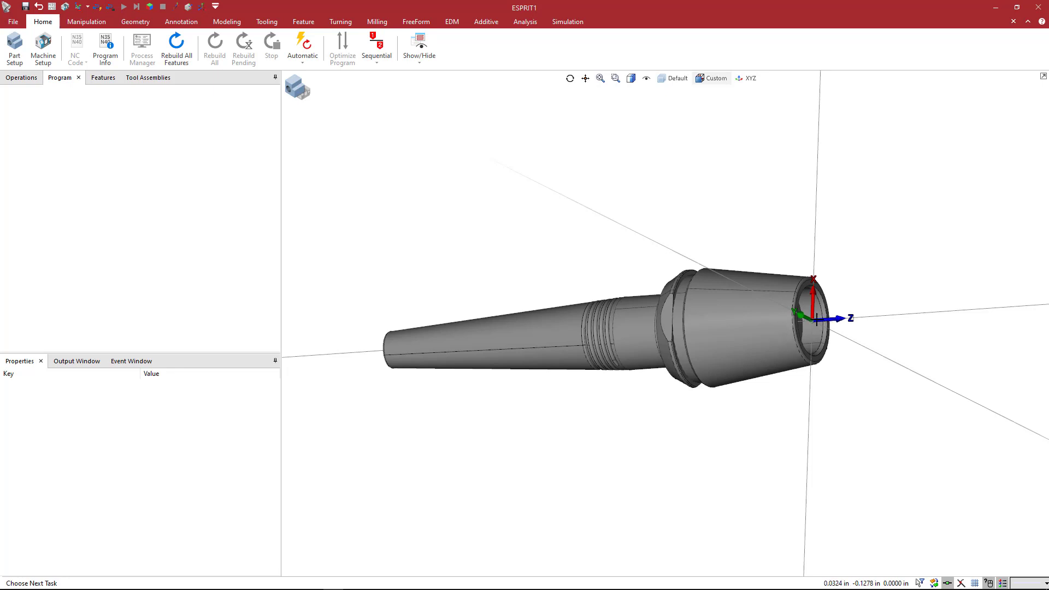
pyautogui.moveTo(605, 315)
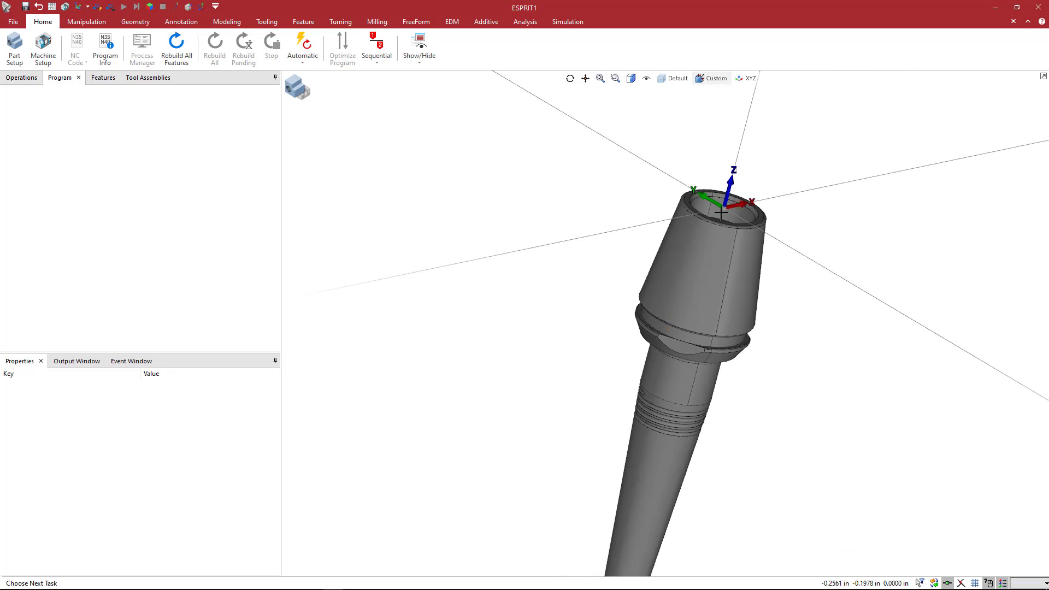
pyautogui.moveTo(721, 230)
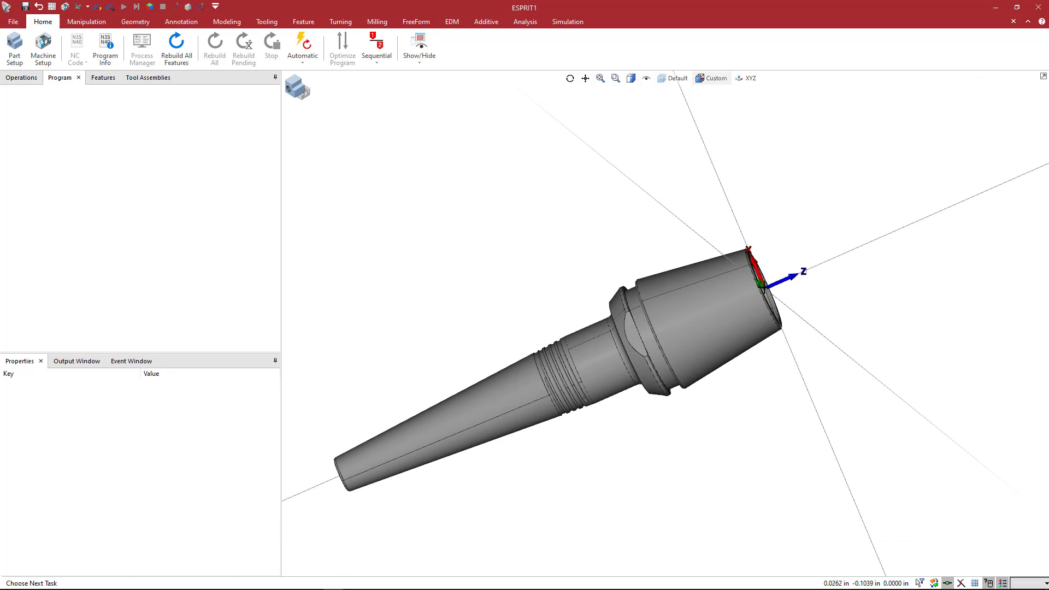
pyautogui.moveTo(767, 288)
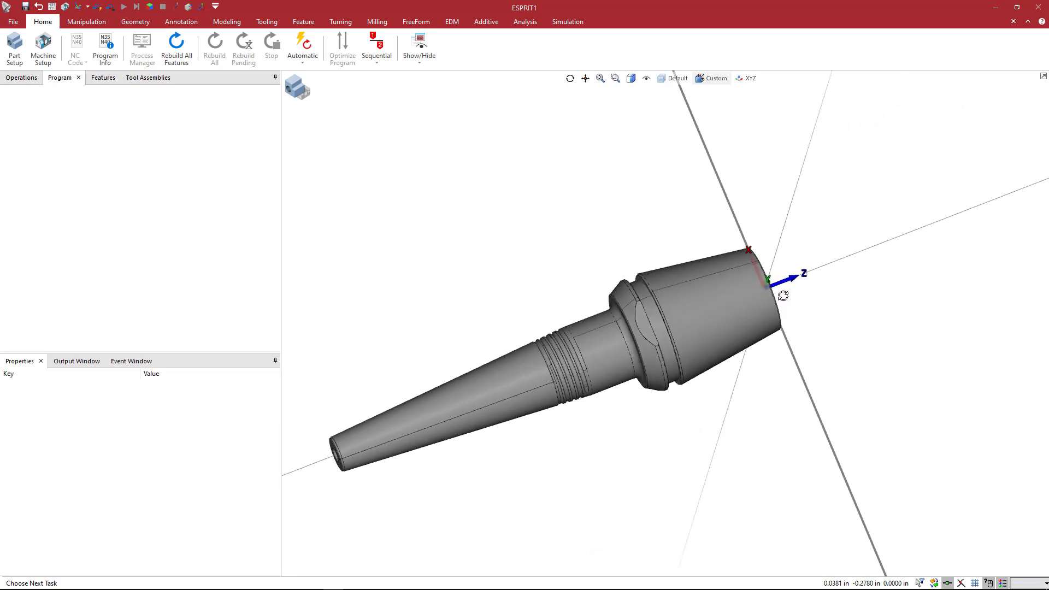
pyautogui.moveTo(781, 295)
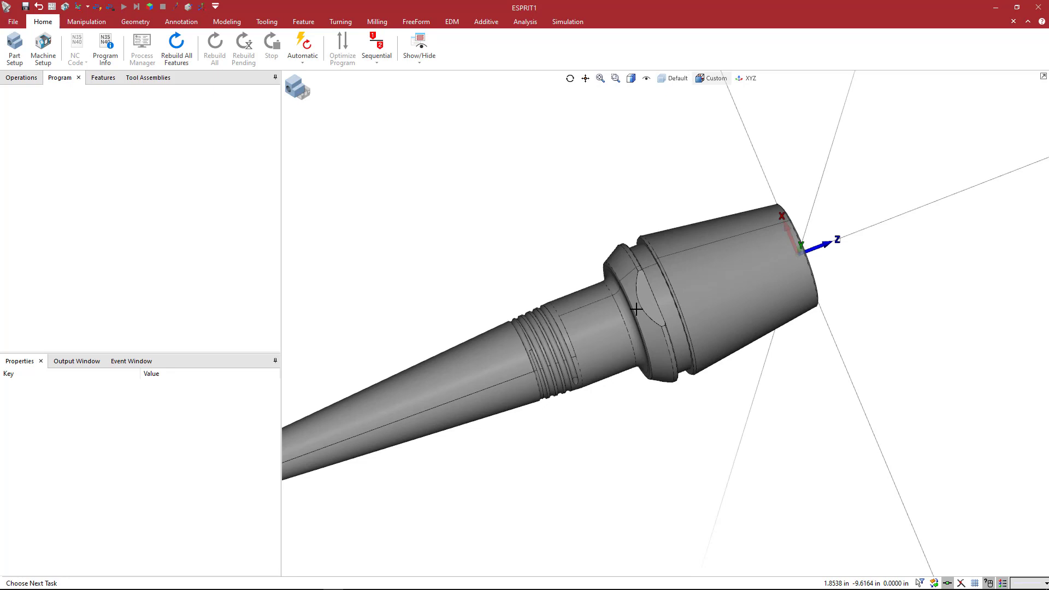
pyautogui.moveTo(631, 313)
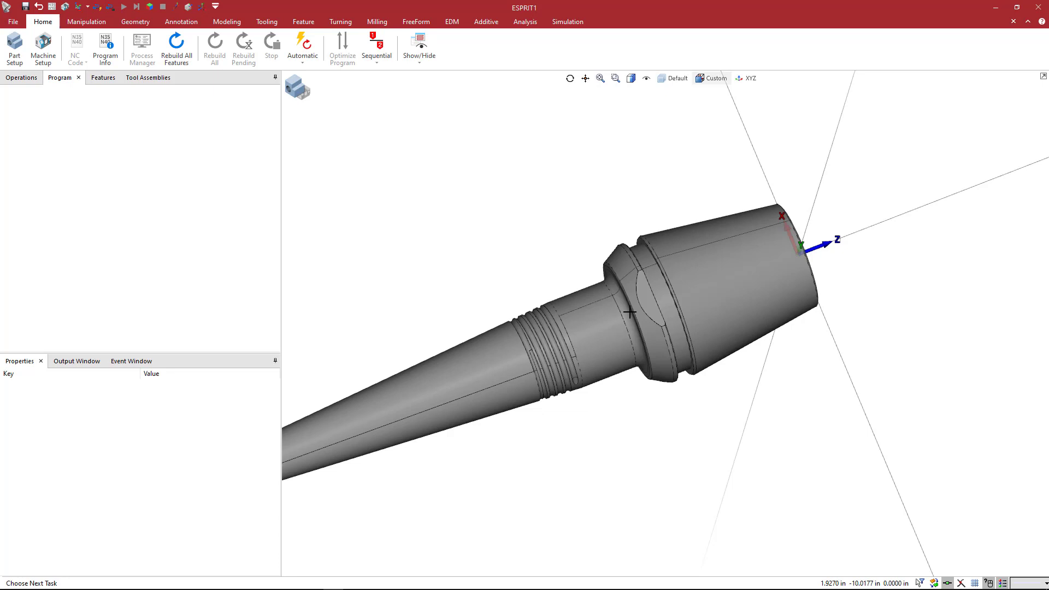
pyautogui.moveTo(627, 321)
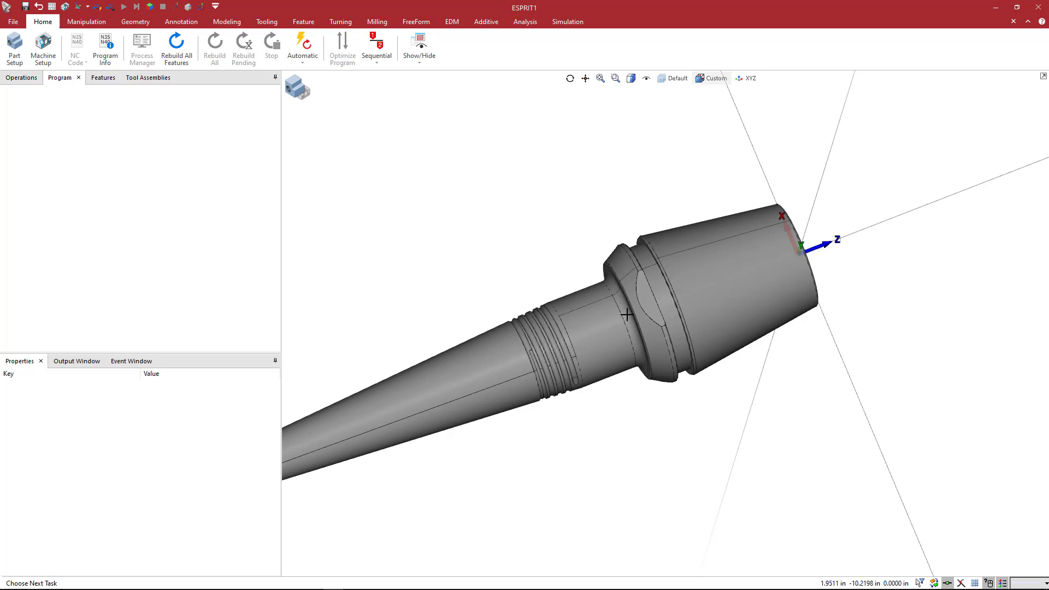
pyautogui.moveTo(628, 316)
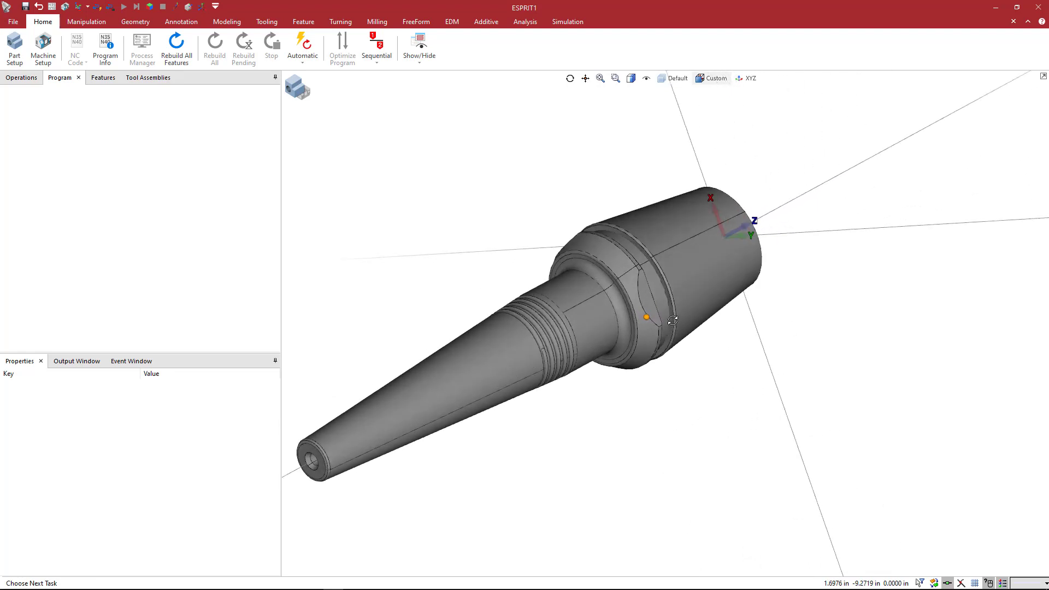
pyautogui.scroll(3)
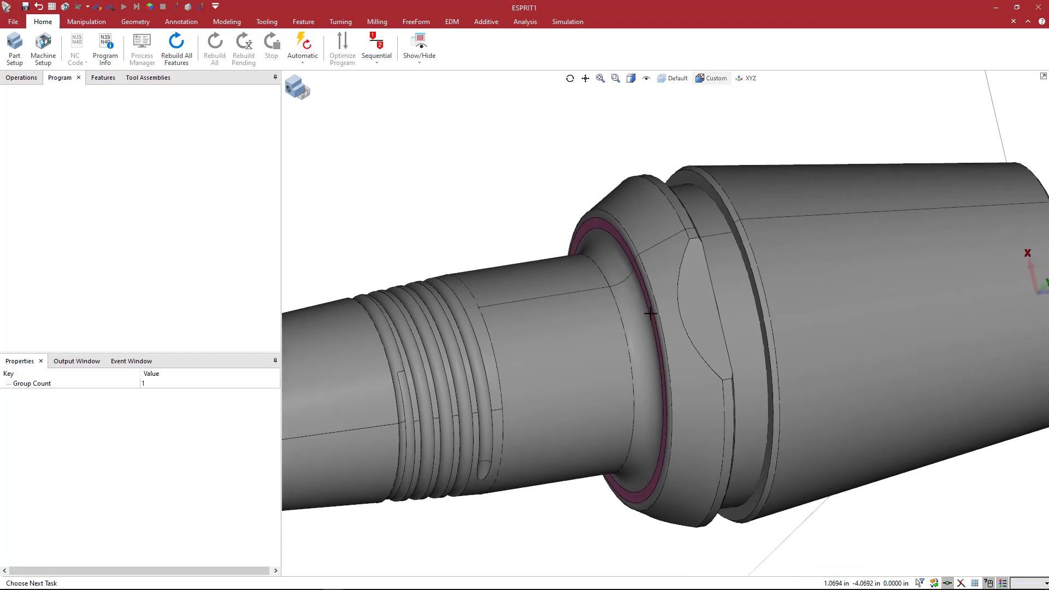
pyautogui.scroll(3)
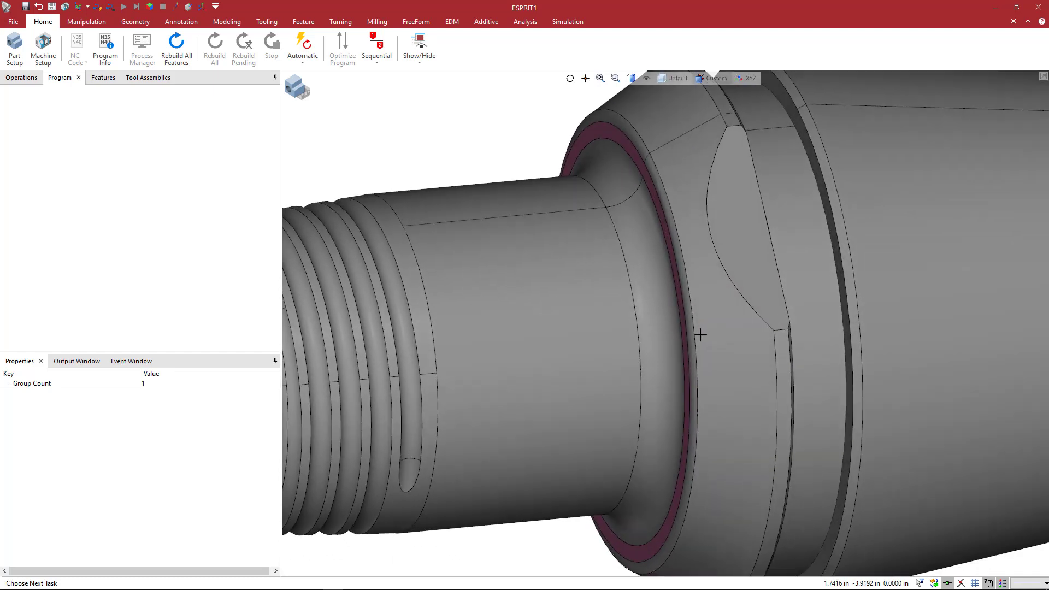
pyautogui.scroll(3)
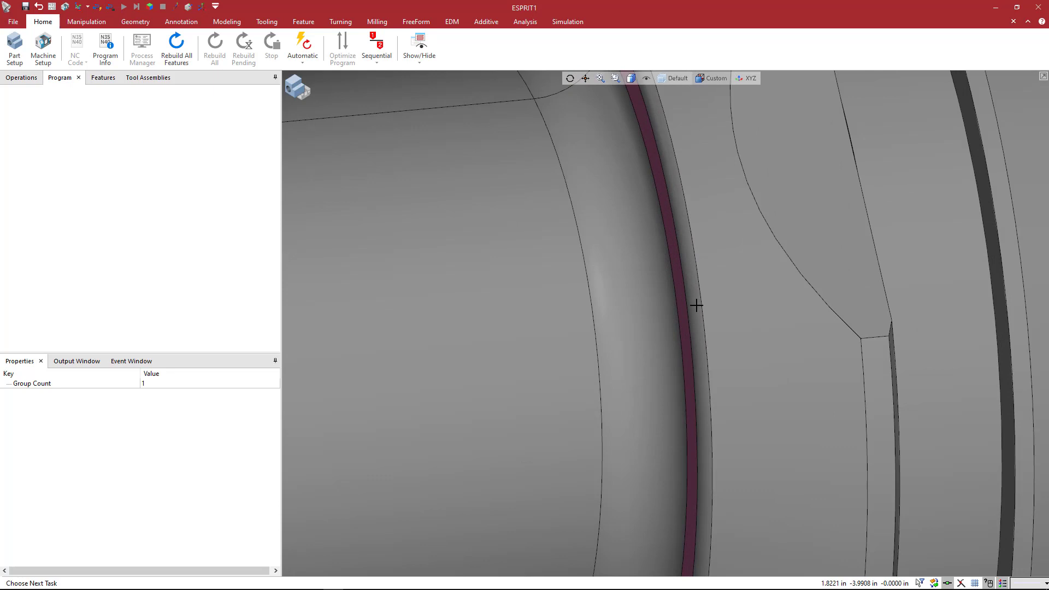
pyautogui.moveTo(703, 305)
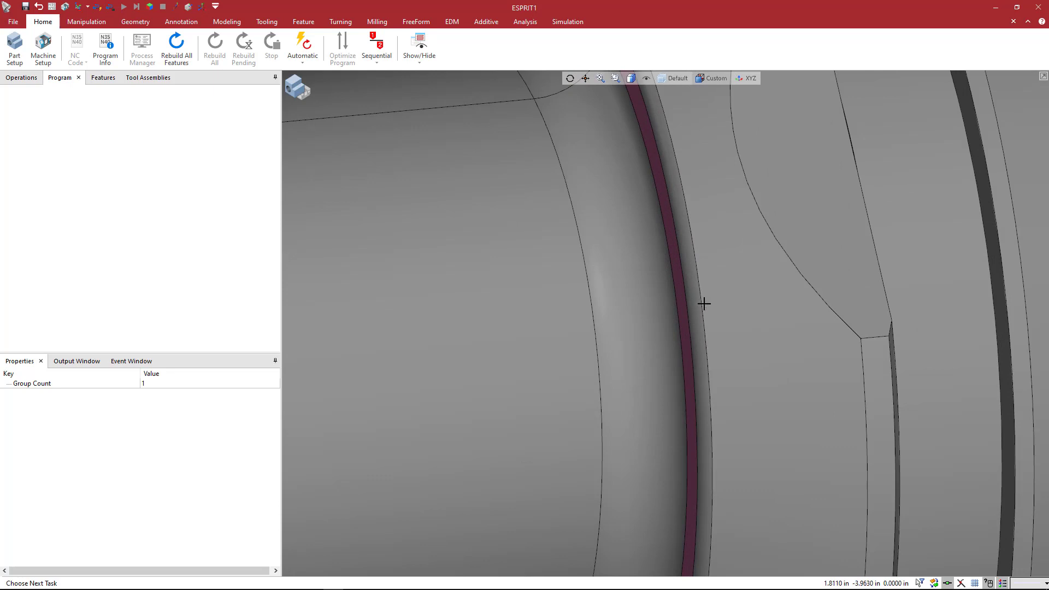
pyautogui.moveTo(675, 259)
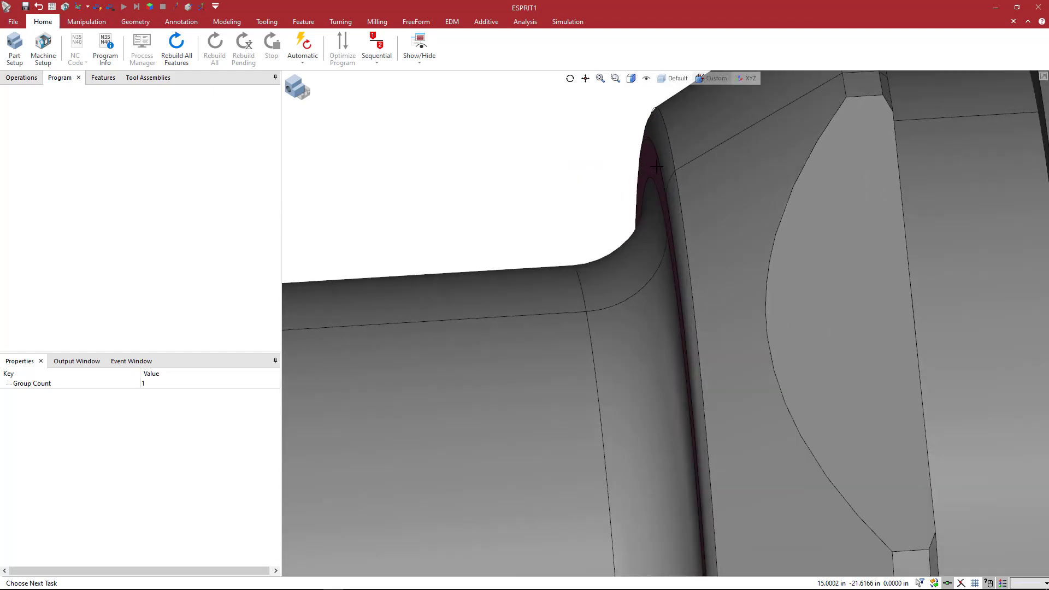
pyautogui.moveTo(670, 138)
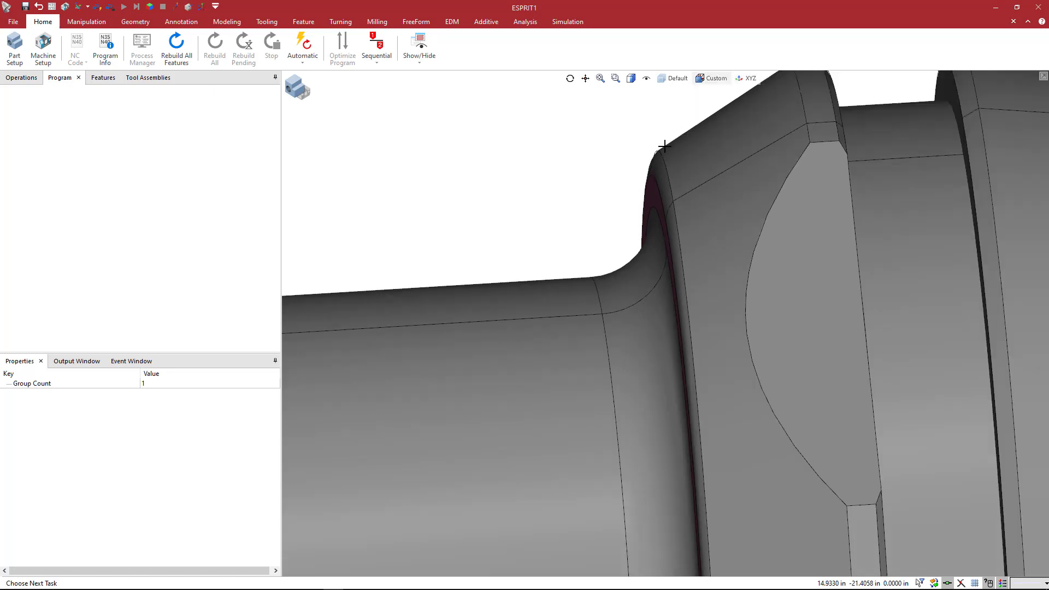
pyautogui.moveTo(657, 148)
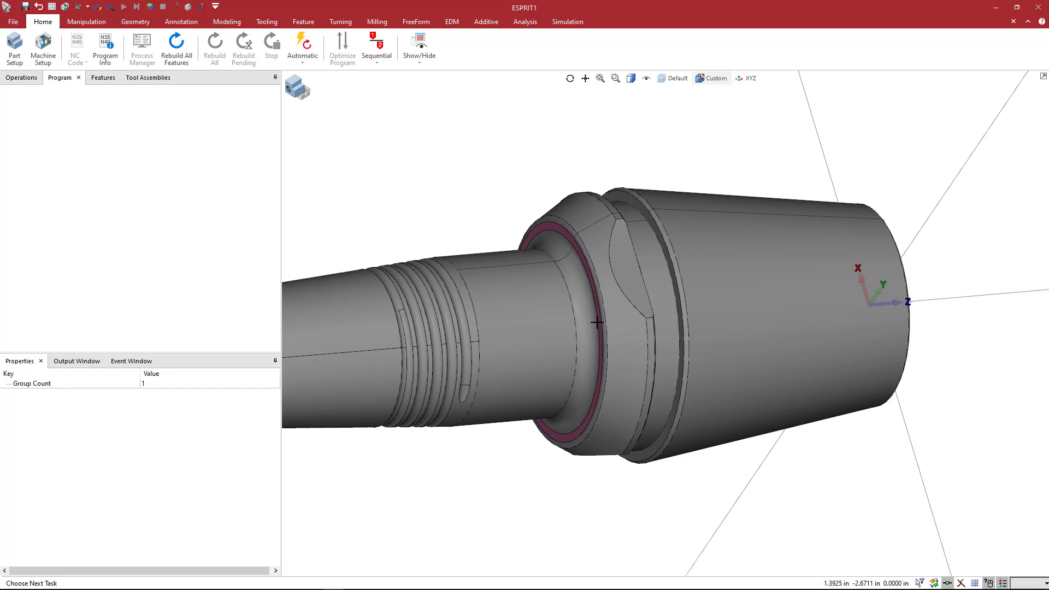
pyautogui.moveTo(600, 97)
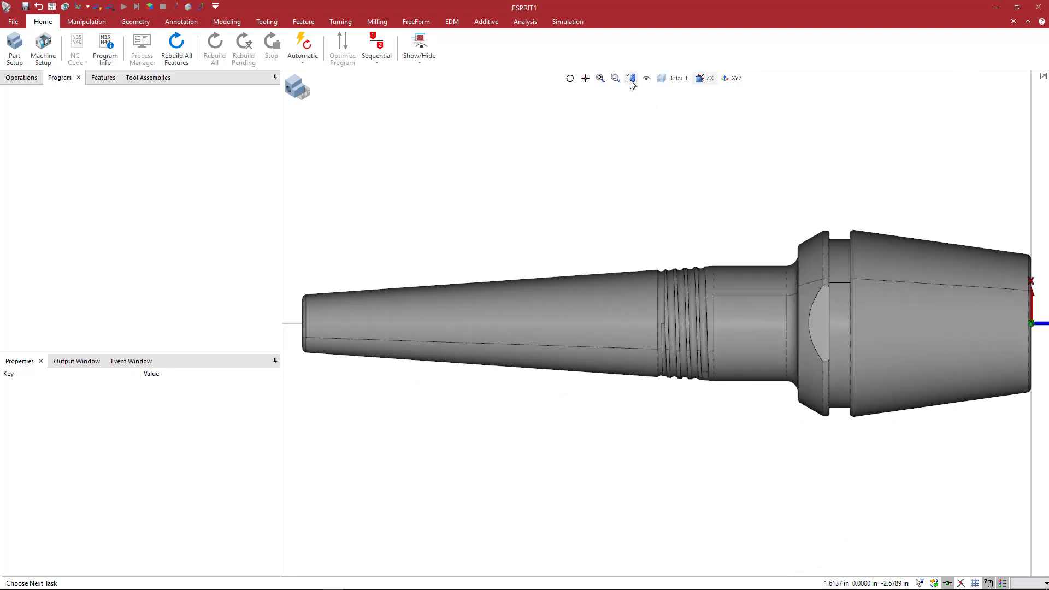
# Switch to wireframe and use Move Origin to place the origin at the flange face centre
pyautogui.click(629, 79)
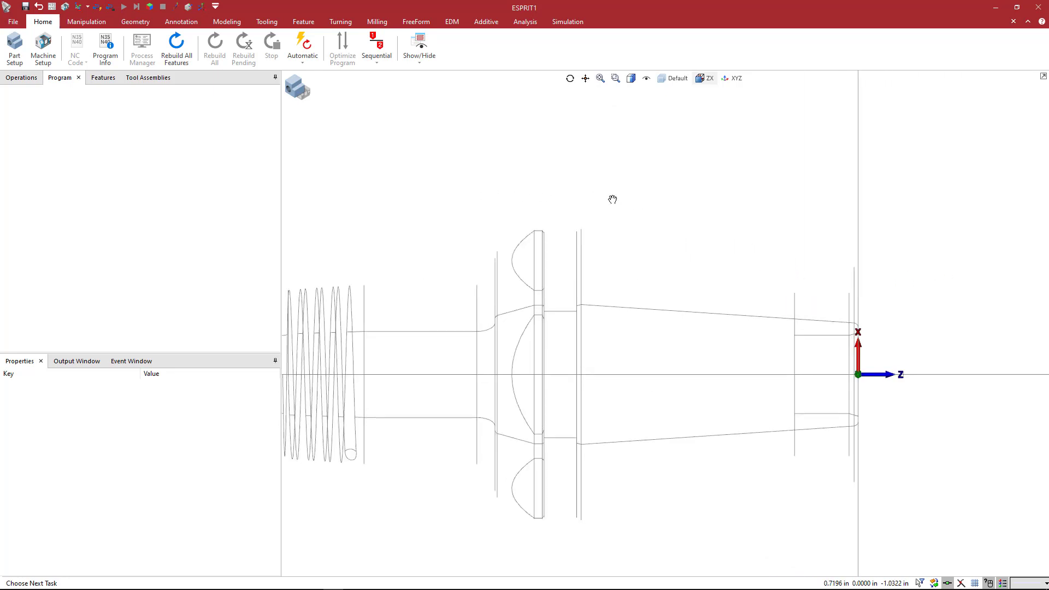
pyautogui.click(86, 21)
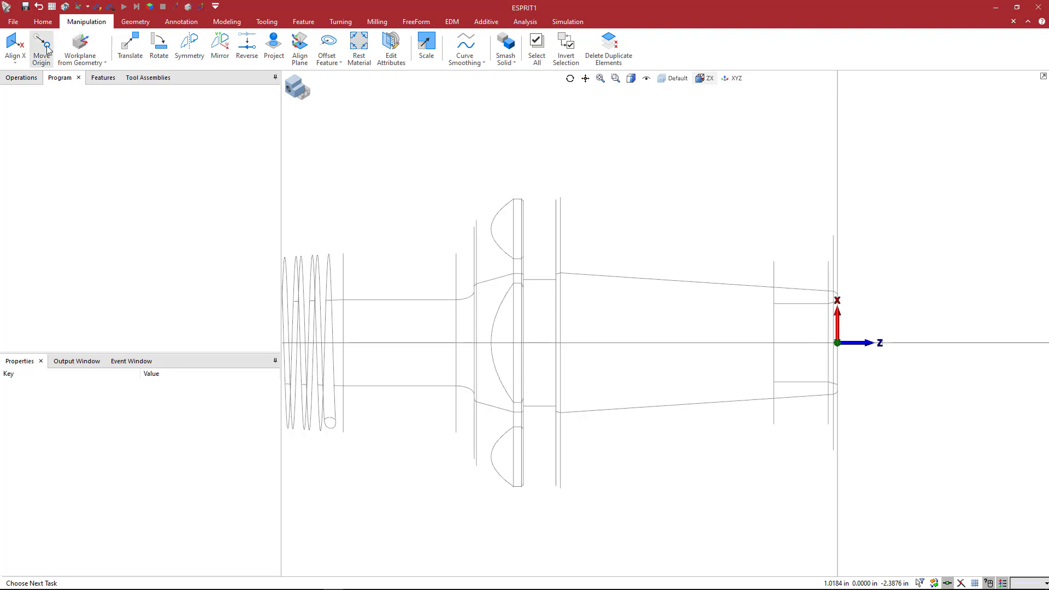
pyautogui.click(41, 47)
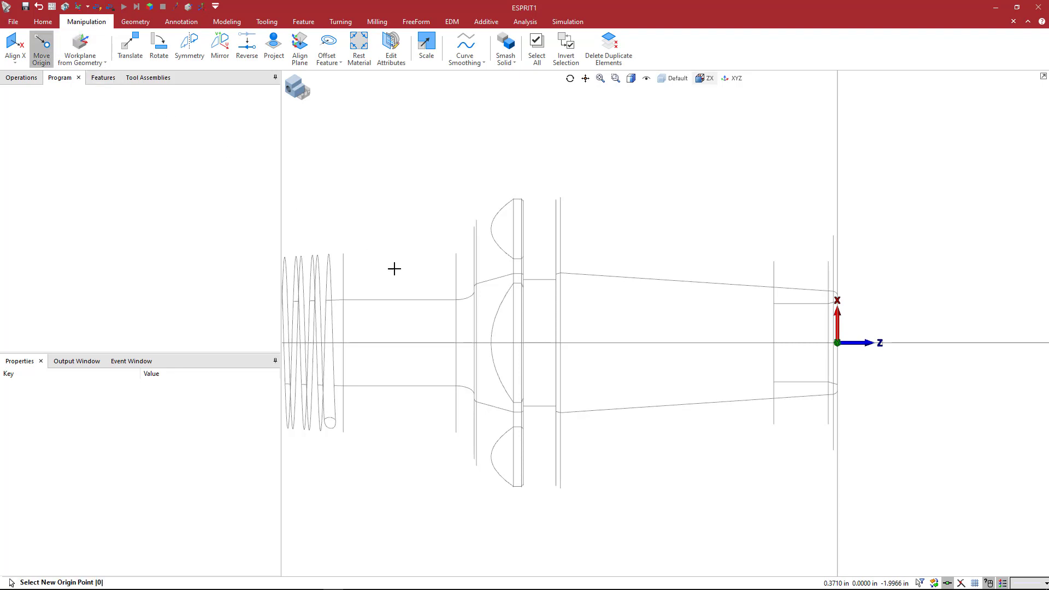
pyautogui.click(475, 343)
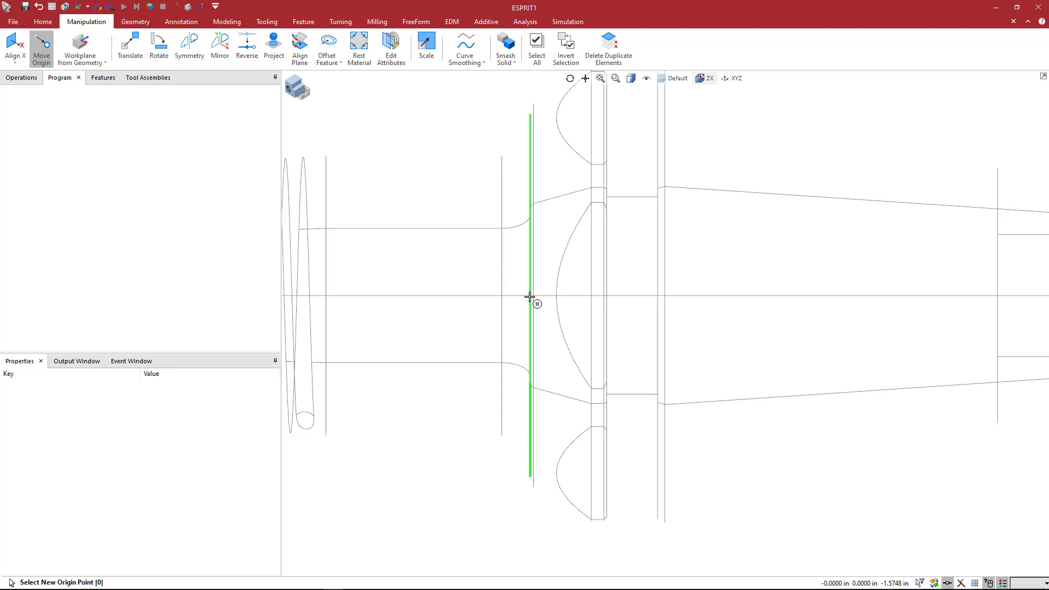
pyautogui.click(530, 296)
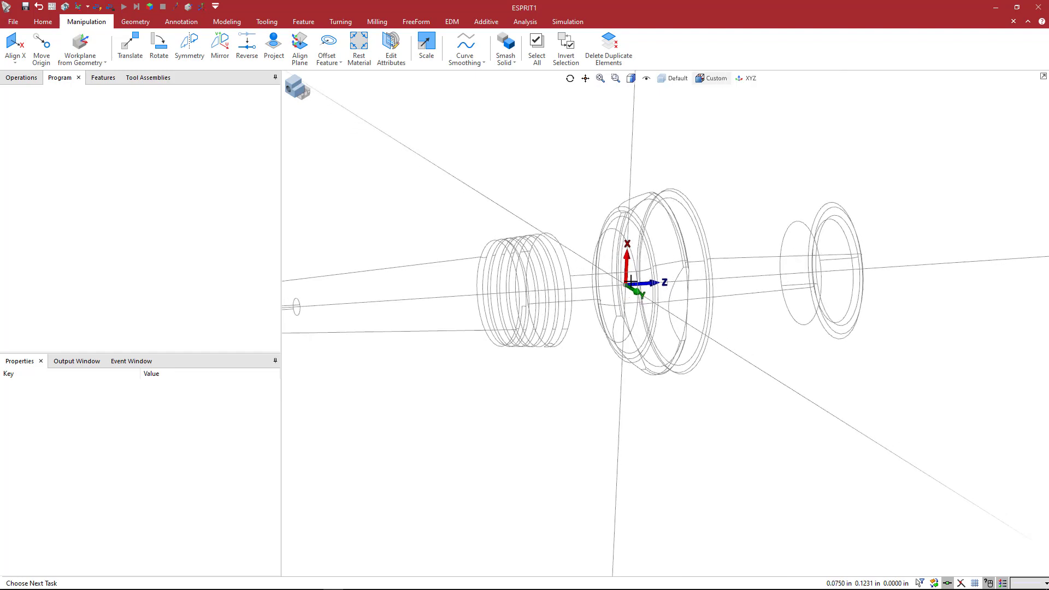
pyautogui.scroll(3)
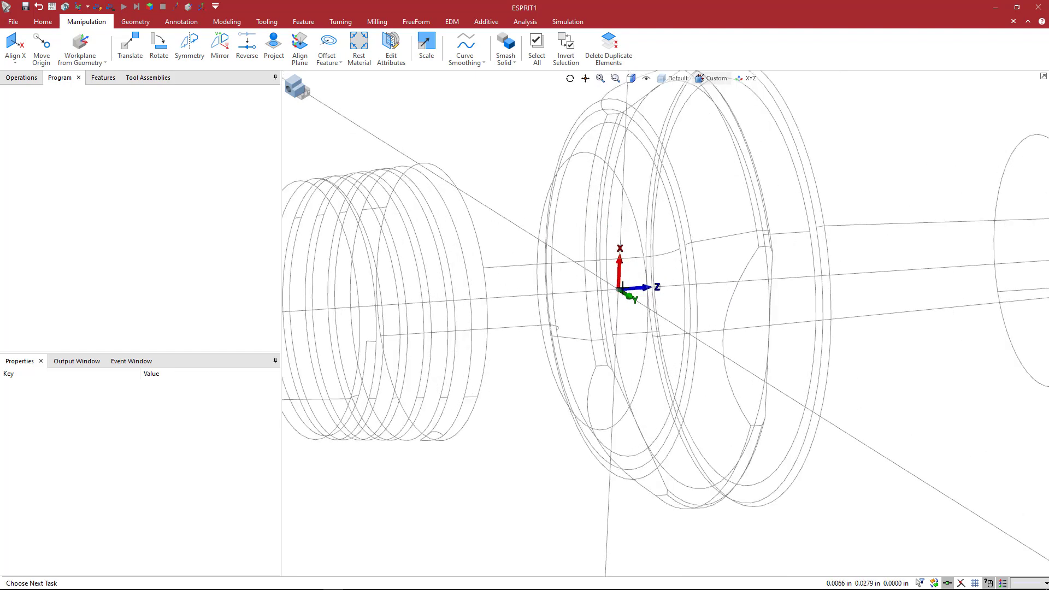
pyautogui.scroll(3)
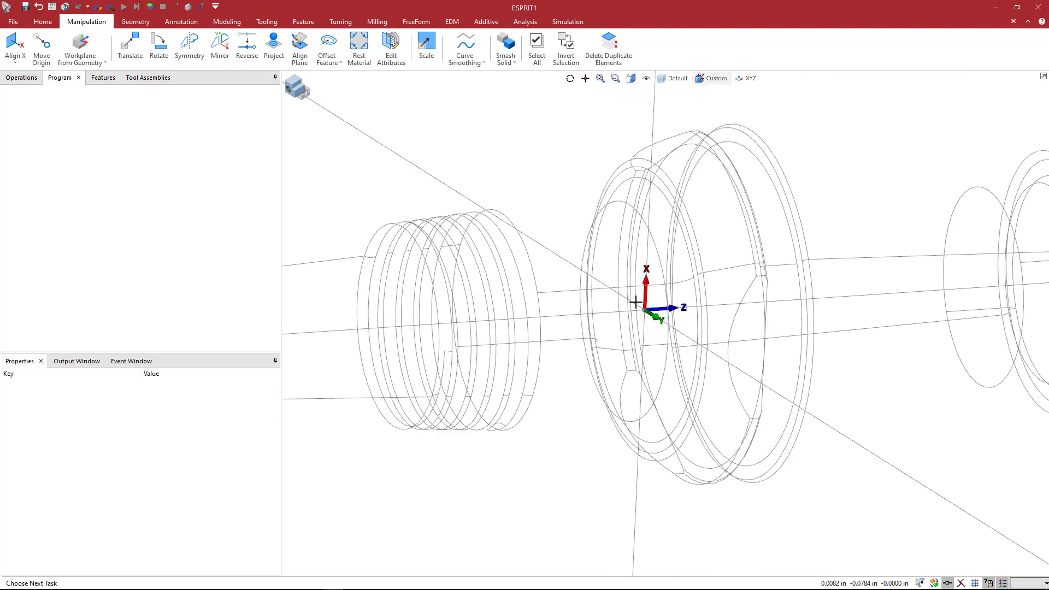
pyautogui.moveTo(465, 171)
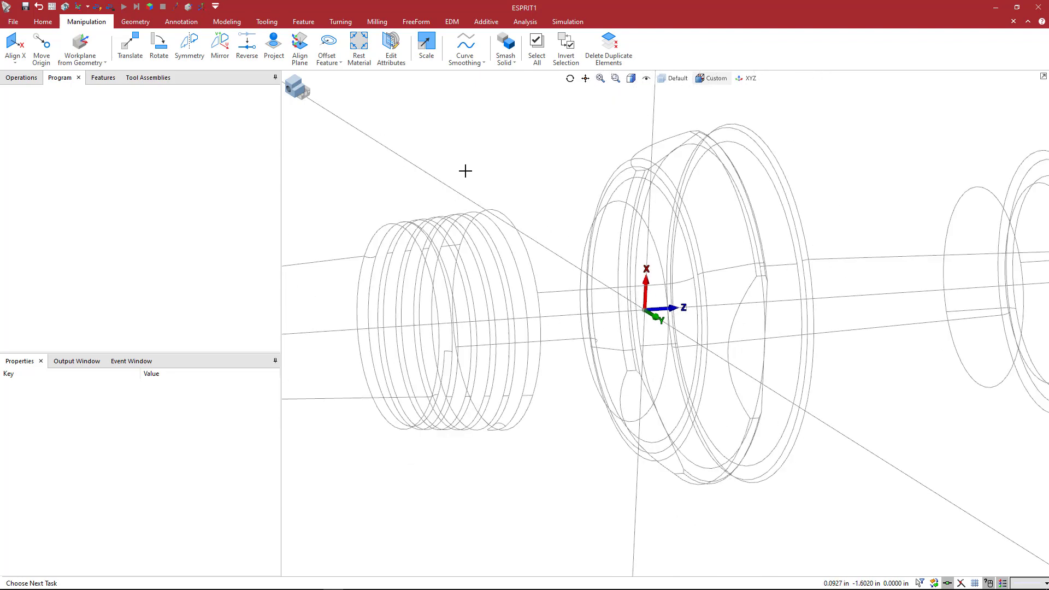
pyautogui.moveTo(638, 135)
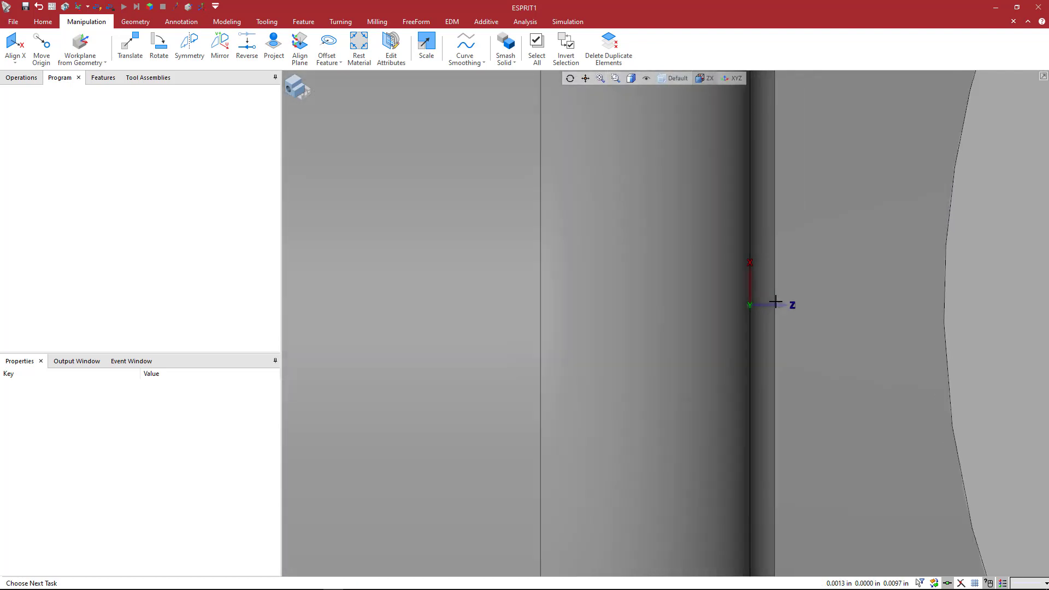
# Zoom out to see the whole shaded holder with its relocated origin
pyautogui.scroll(-3)
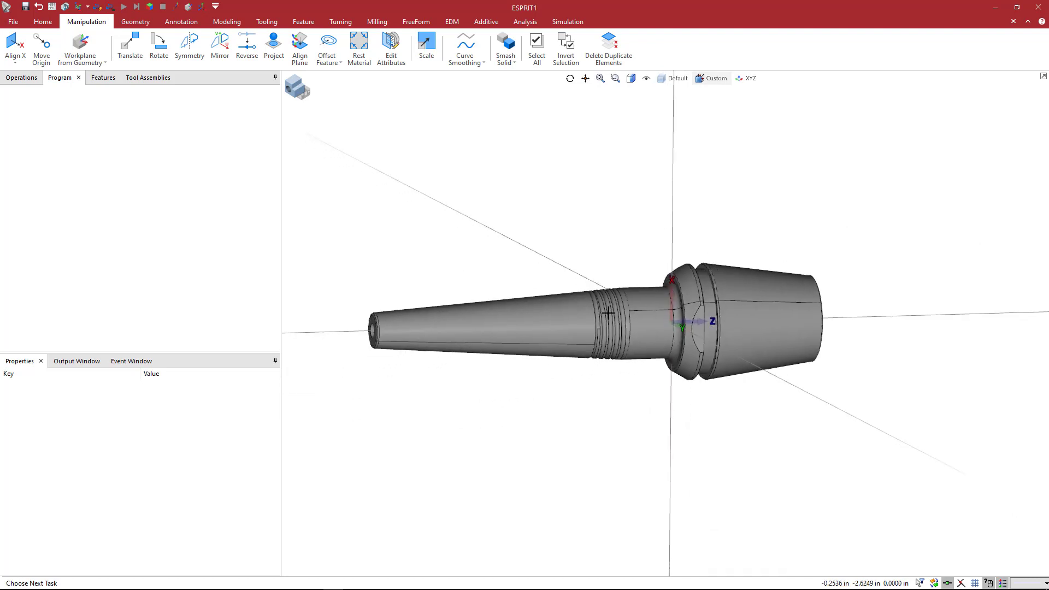
pyautogui.moveTo(602, 313)
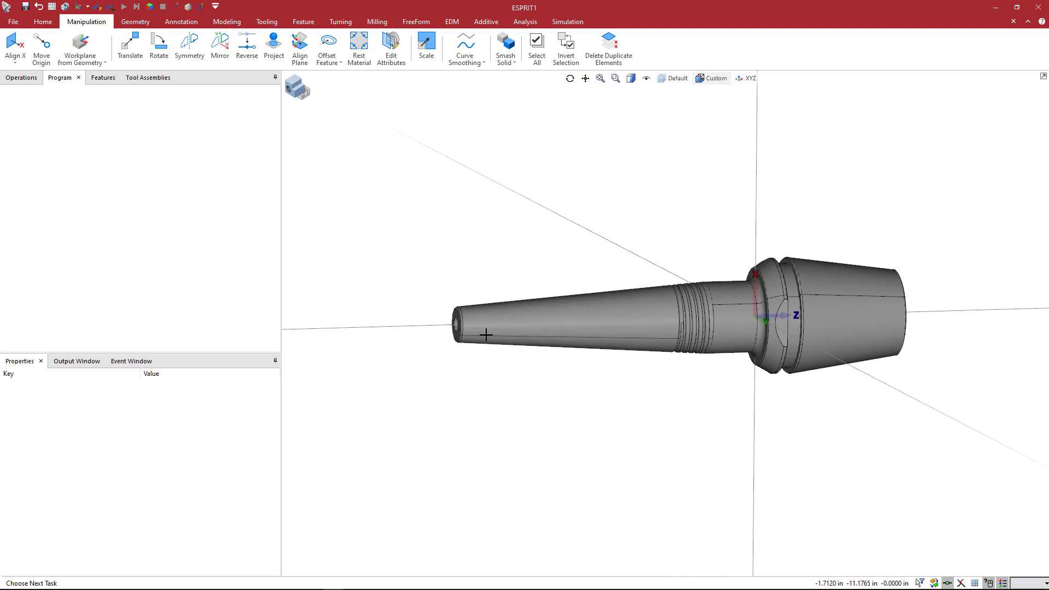
pyautogui.scroll(3)
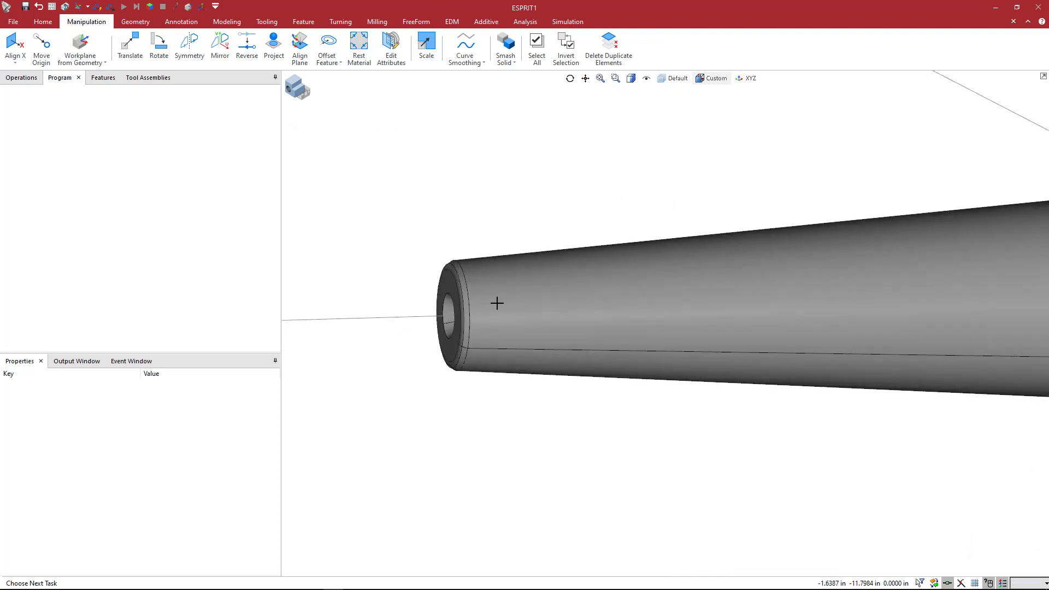
pyautogui.moveTo(445, 318)
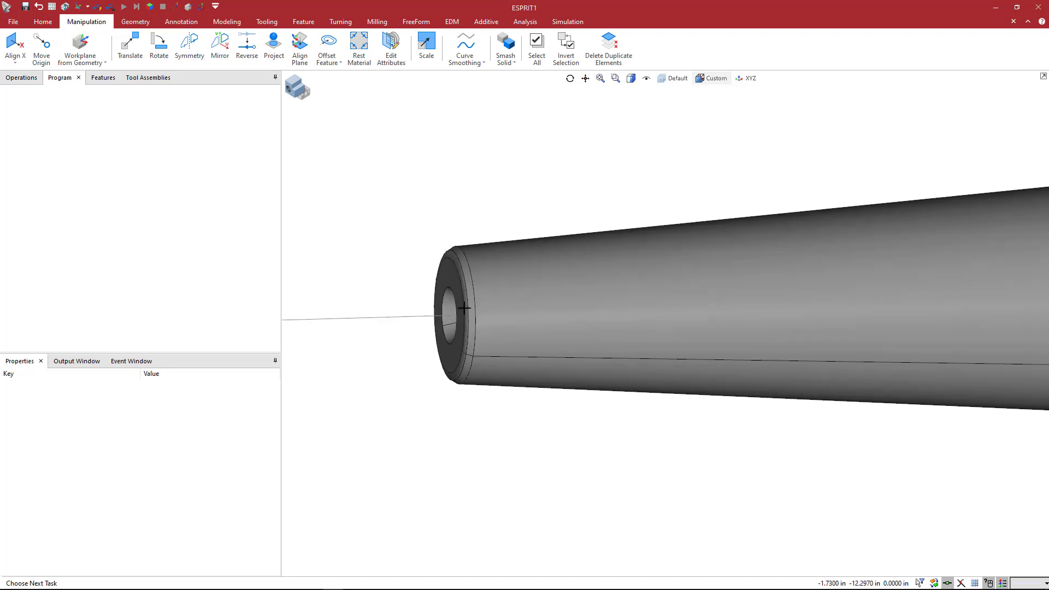
pyautogui.moveTo(447, 314)
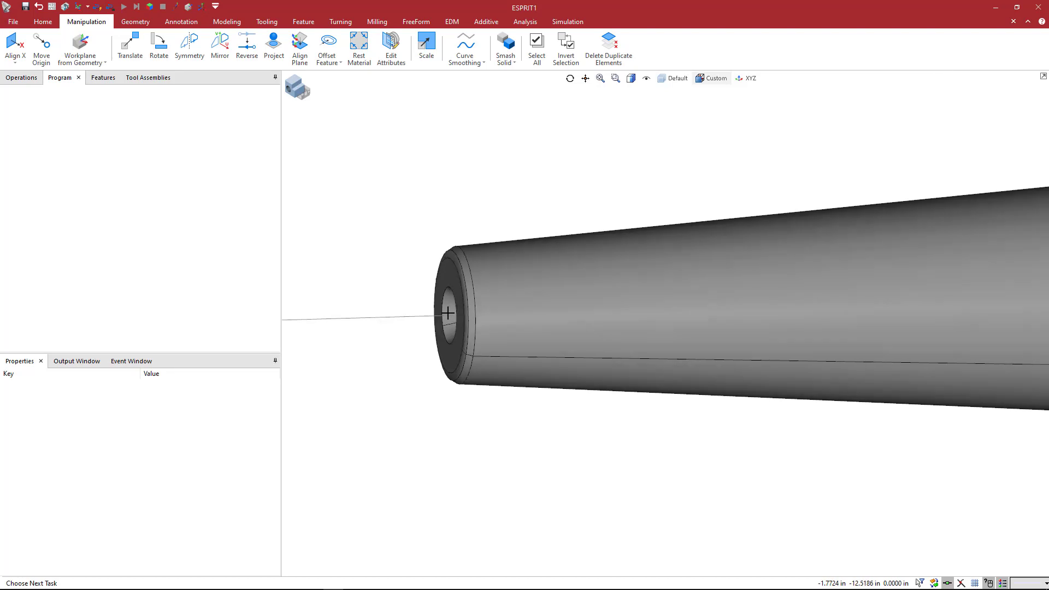
pyautogui.moveTo(530, 285)
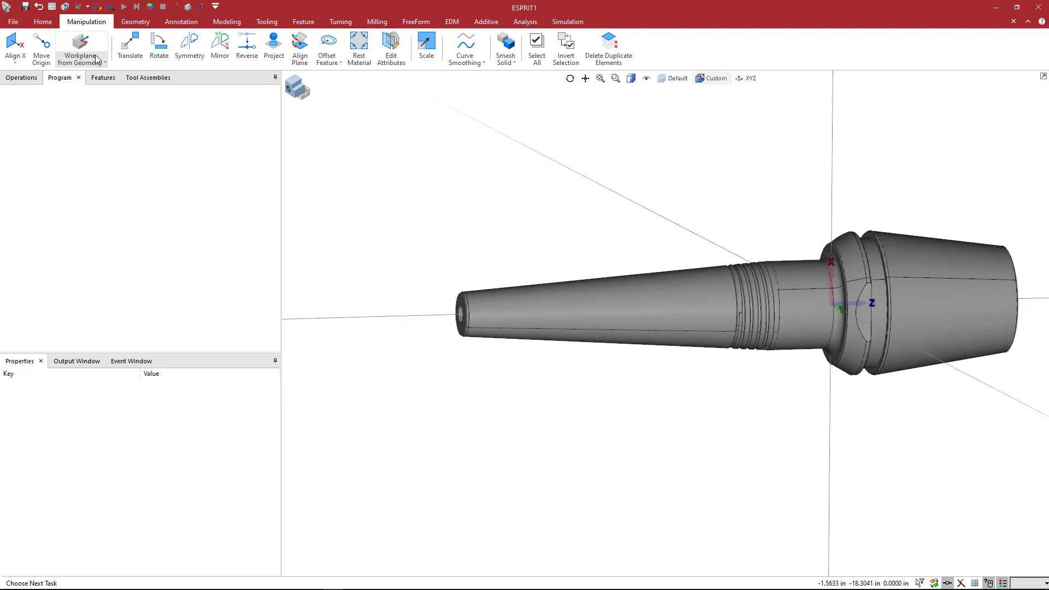
# Start Modify Workplane and pick the workplane gnomon to move it to the holder's narrow front end
pyautogui.click(81, 48)
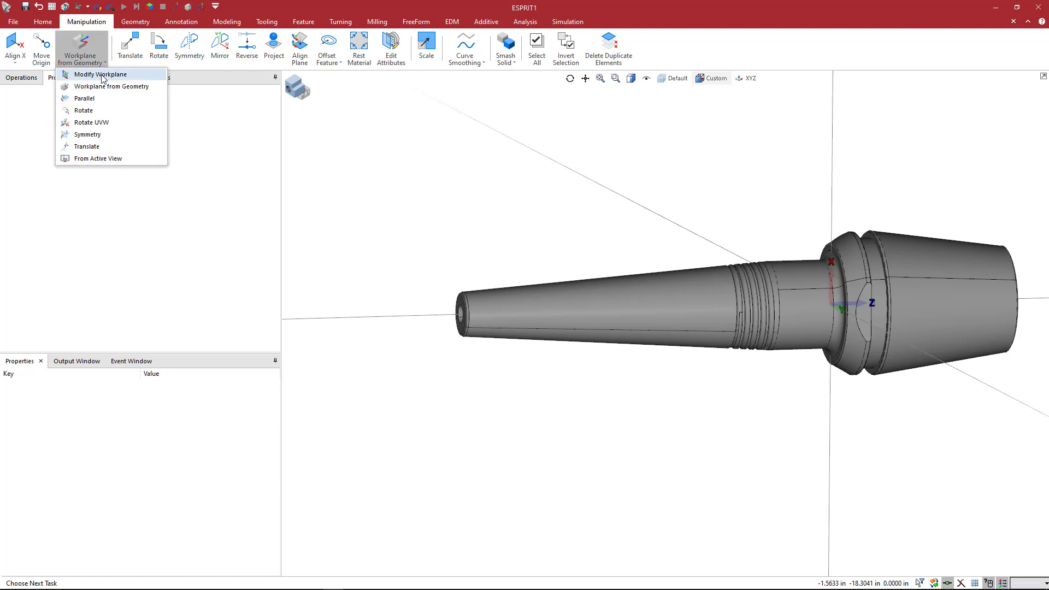
pyautogui.moveTo(102, 75)
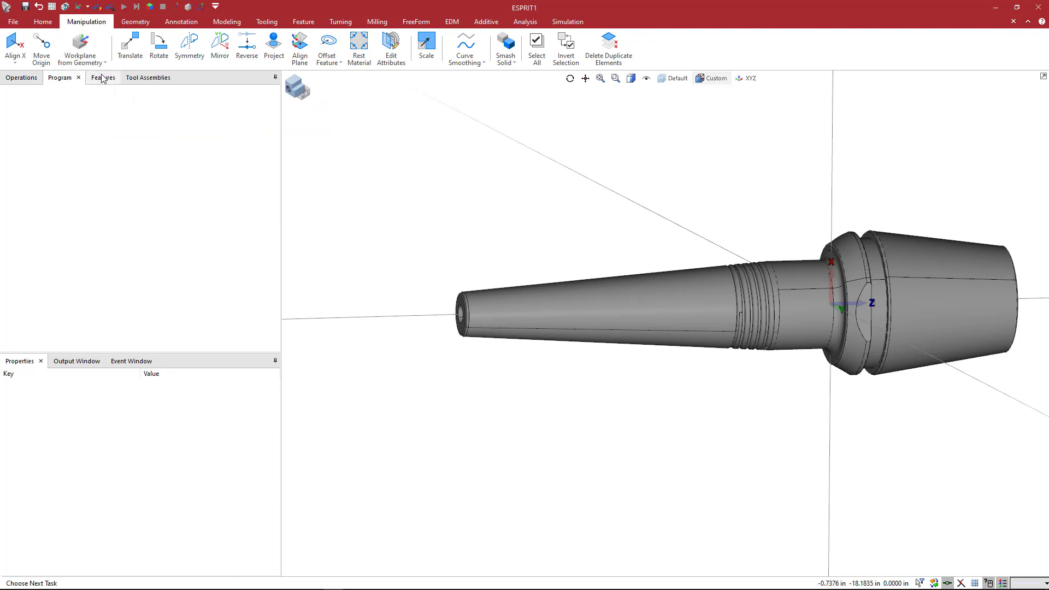
pyautogui.moveTo(78, 48)
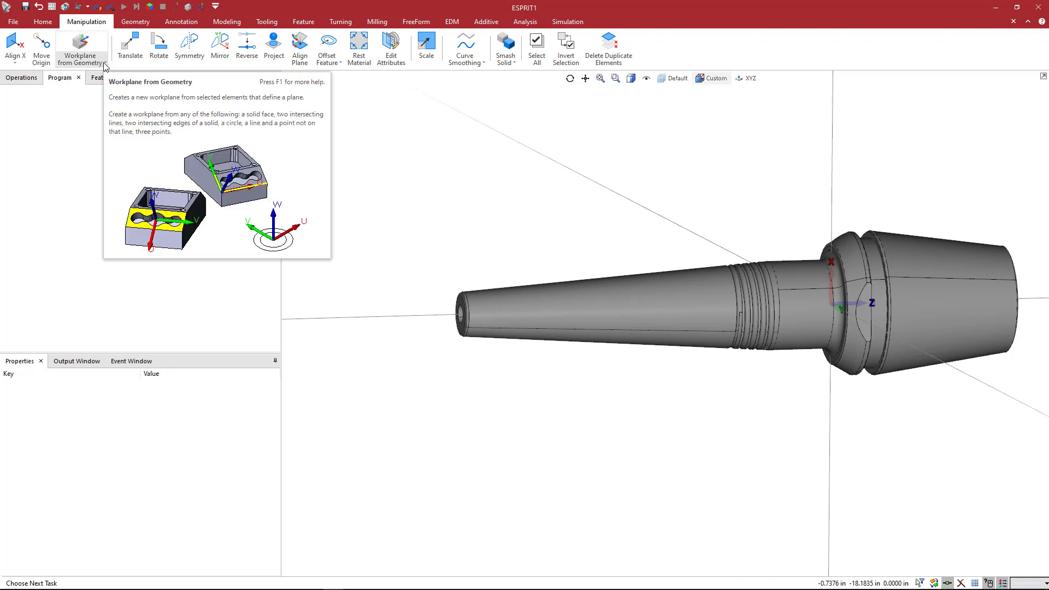
pyautogui.click(80, 48)
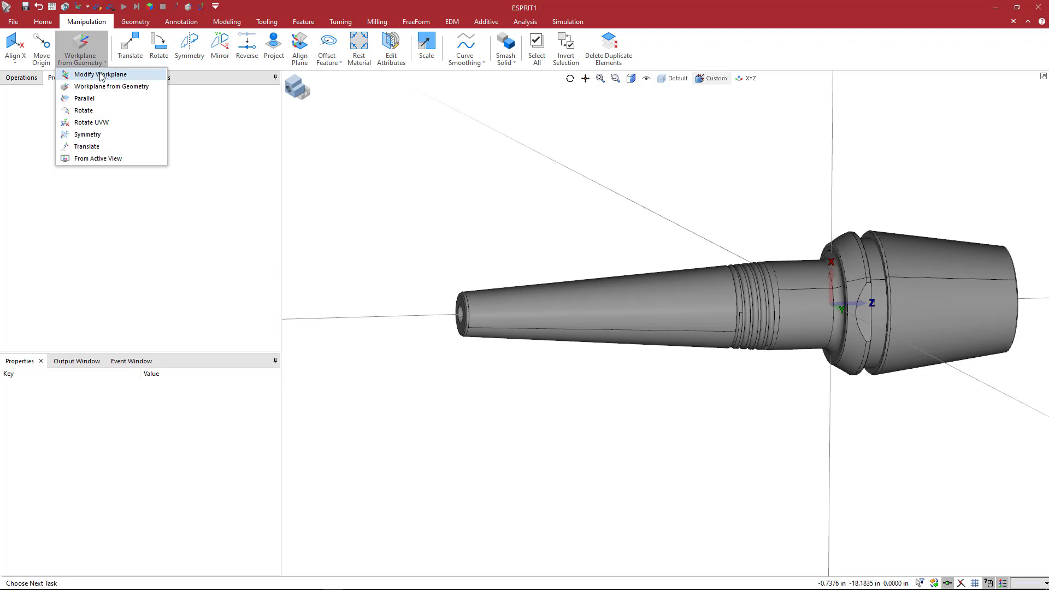
pyautogui.moveTo(101, 75)
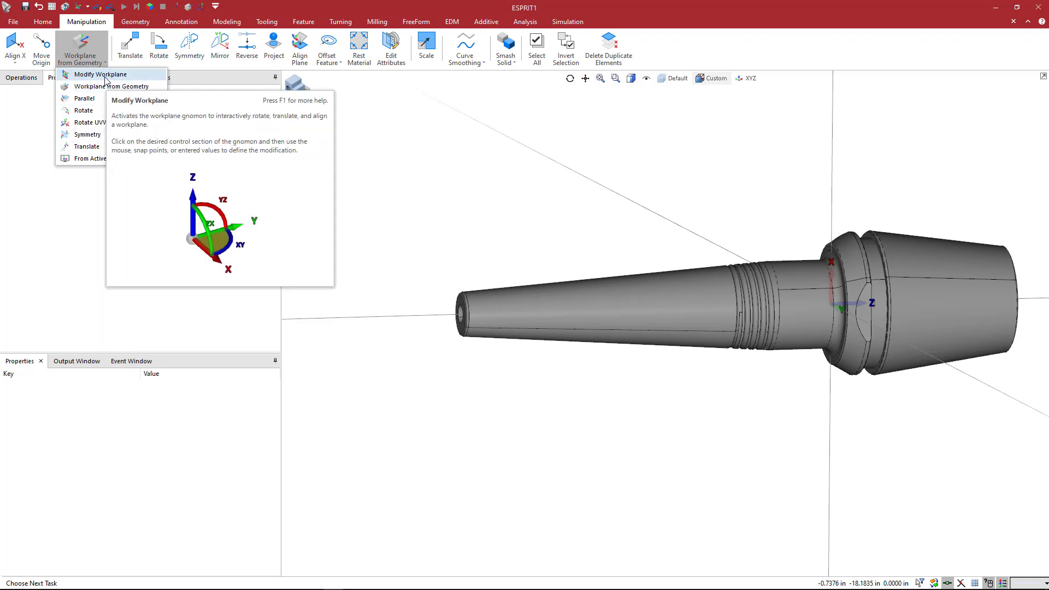
pyautogui.click(102, 74)
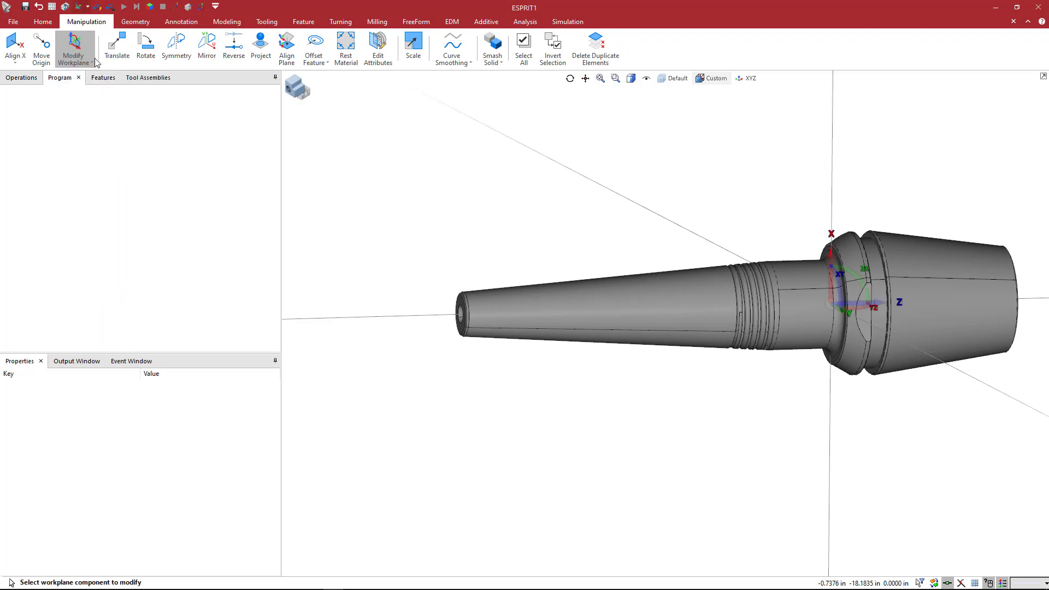
pyautogui.click(73, 47)
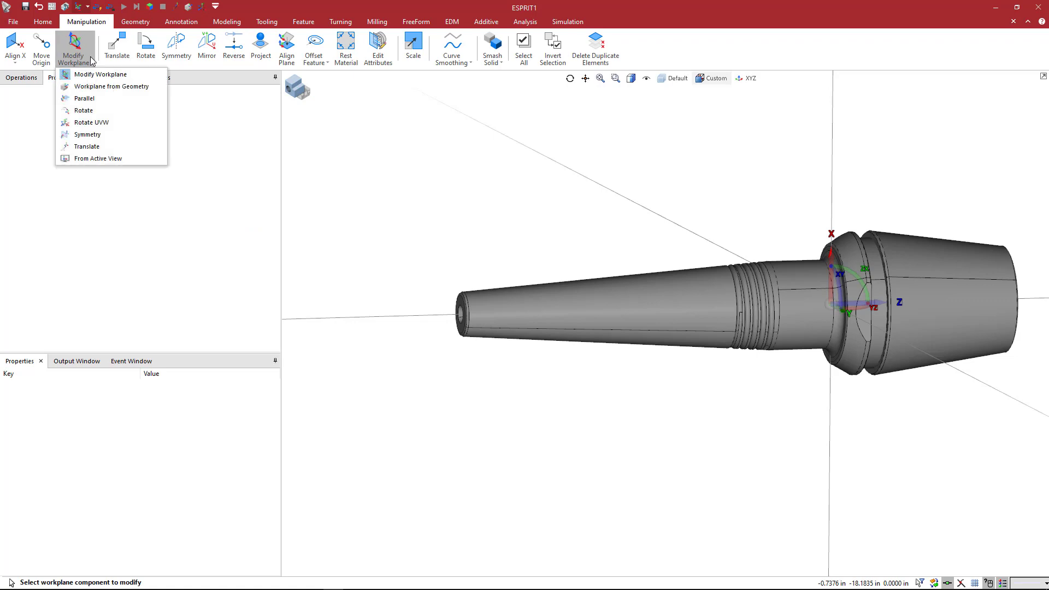
pyautogui.moveTo(858, 302)
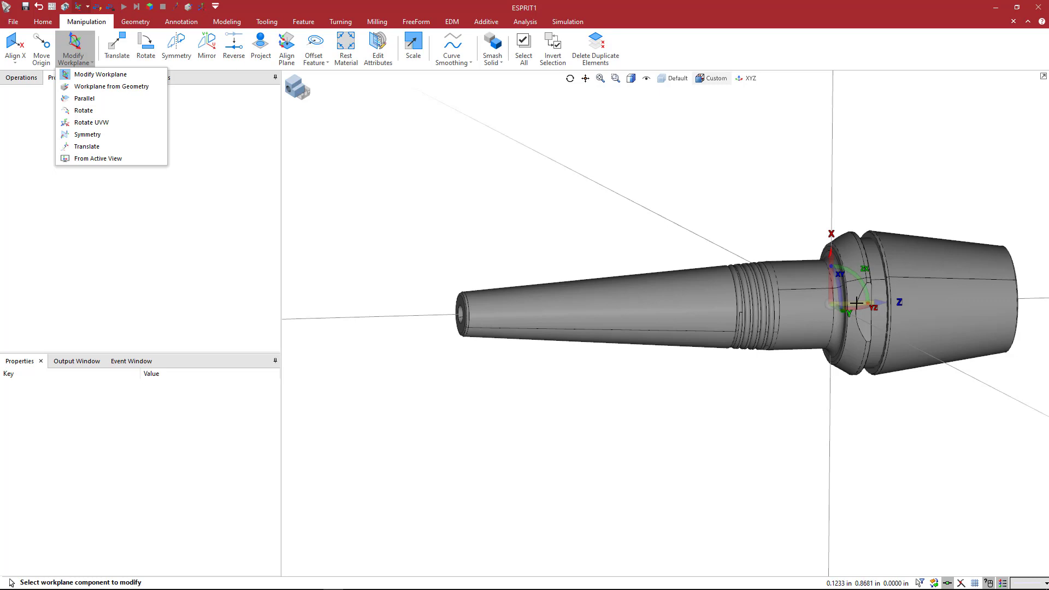
pyautogui.click(87, 146)
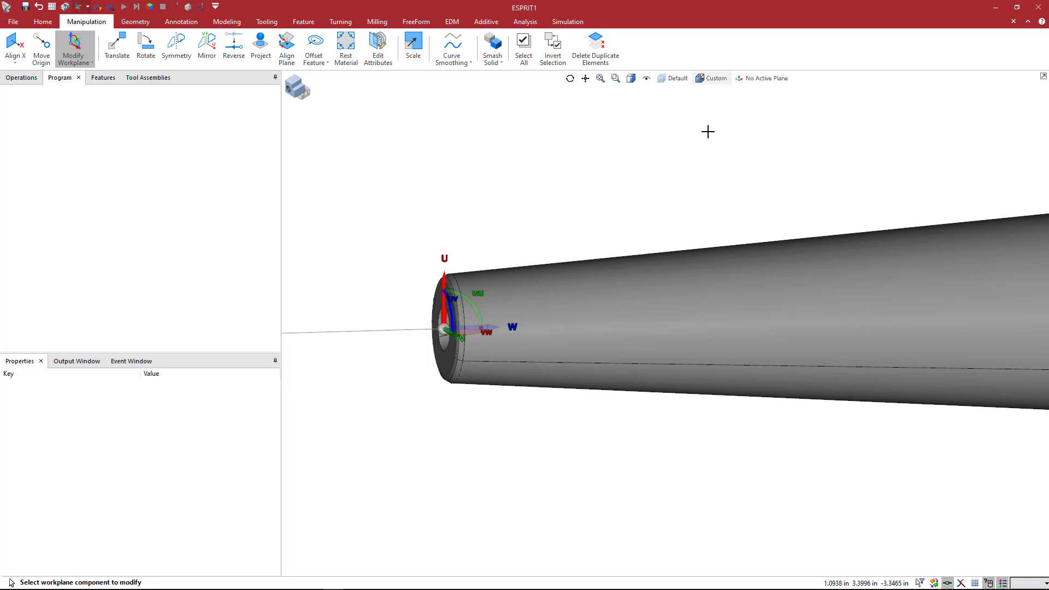
# Pick TA_1 from the viewport's workplane dropdown
pyautogui.click(728, 78)
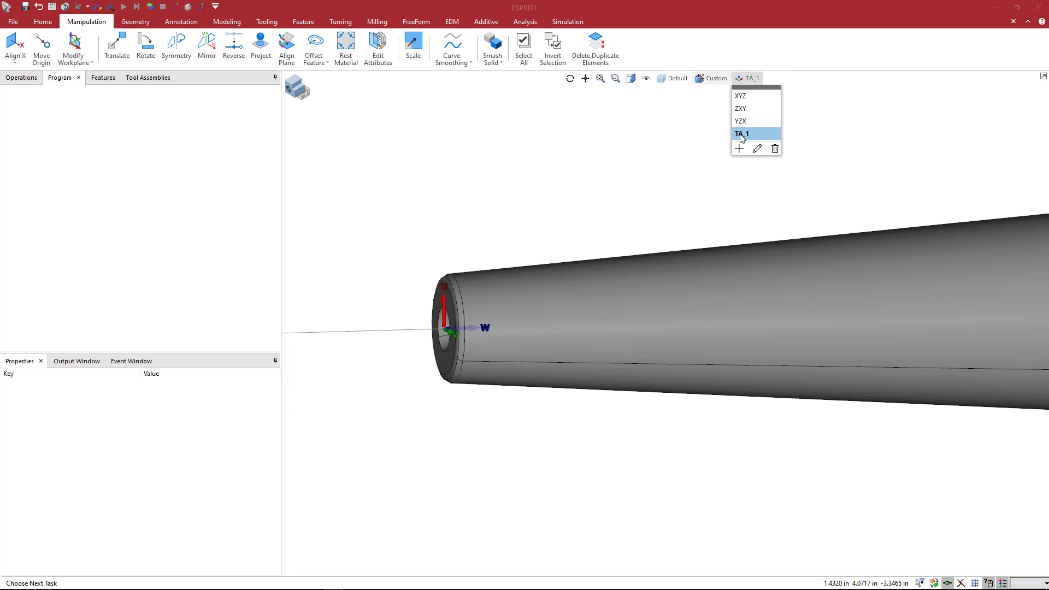
pyautogui.click(741, 133)
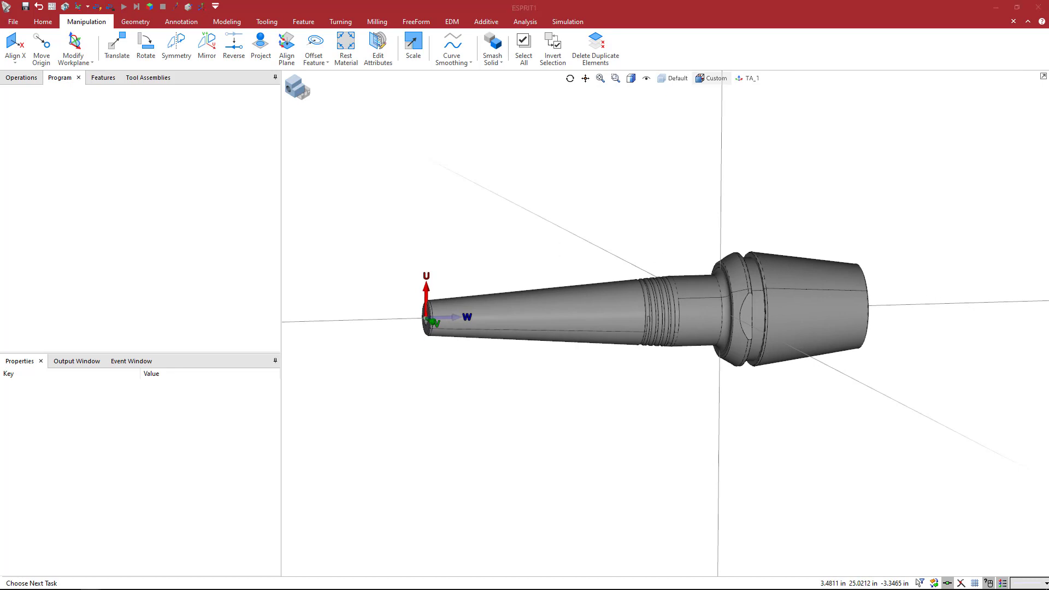
pyautogui.moveTo(20, 30)
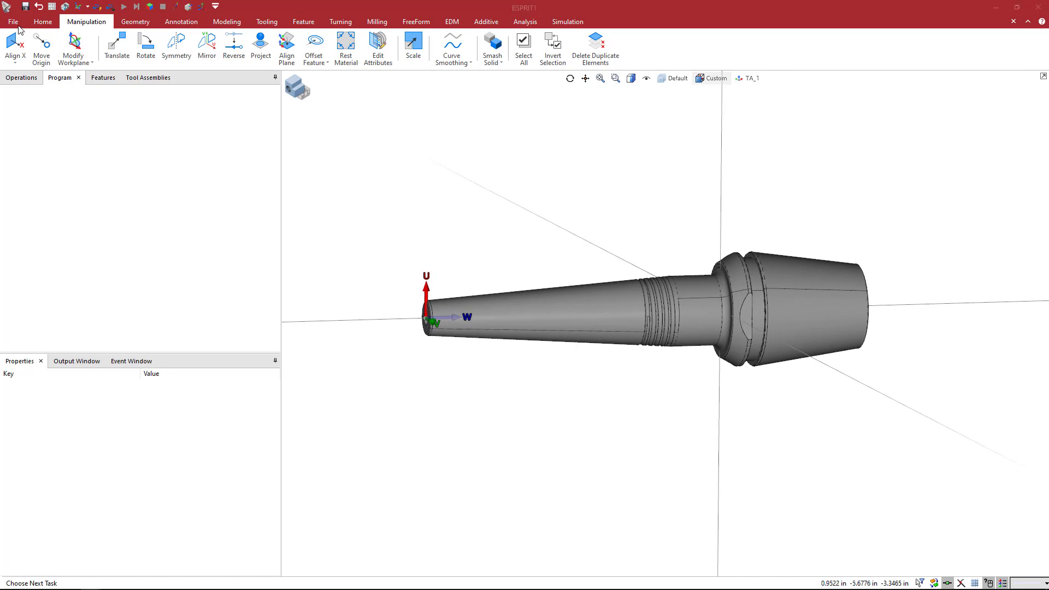
# Save As 'ER32 SRK 3X85' under Data\Holders\Iscar\Thermal Shrink Holders\ER Collet Integrated
pyautogui.click(12, 21)
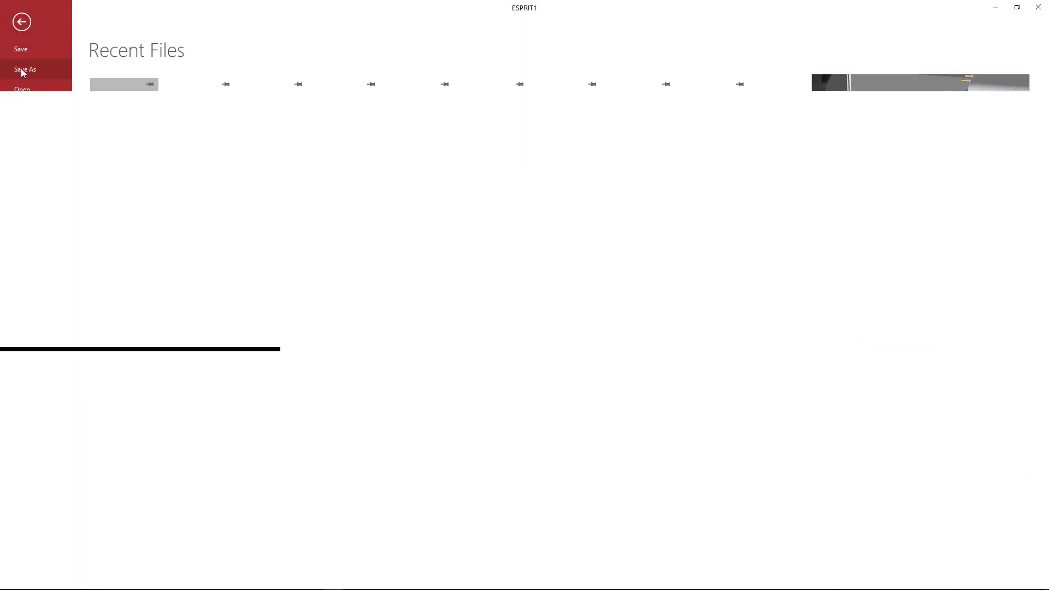
pyautogui.click(24, 69)
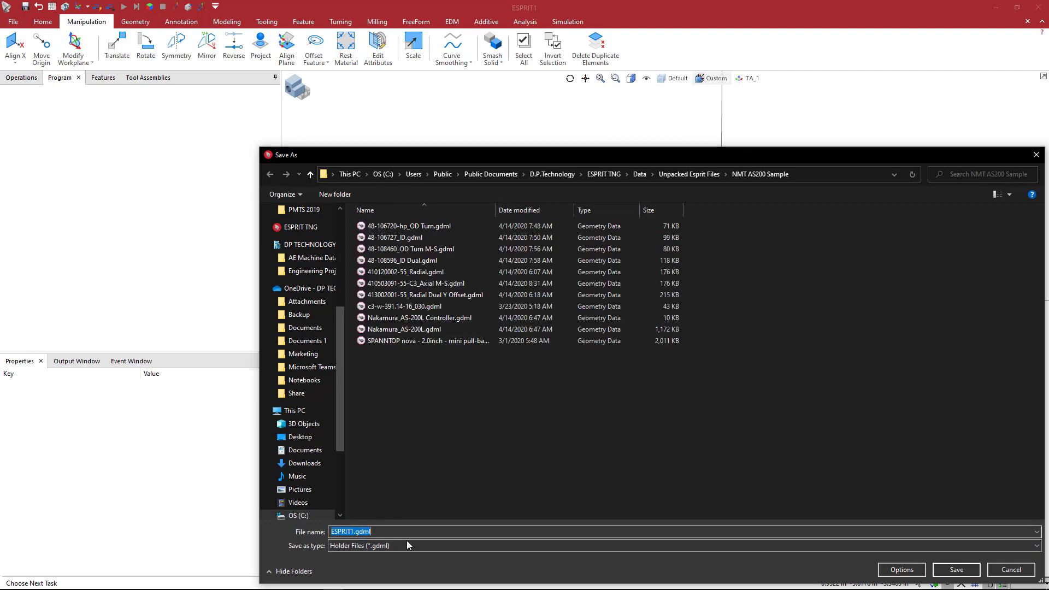
pyautogui.write('ER32 SRK 3X85')
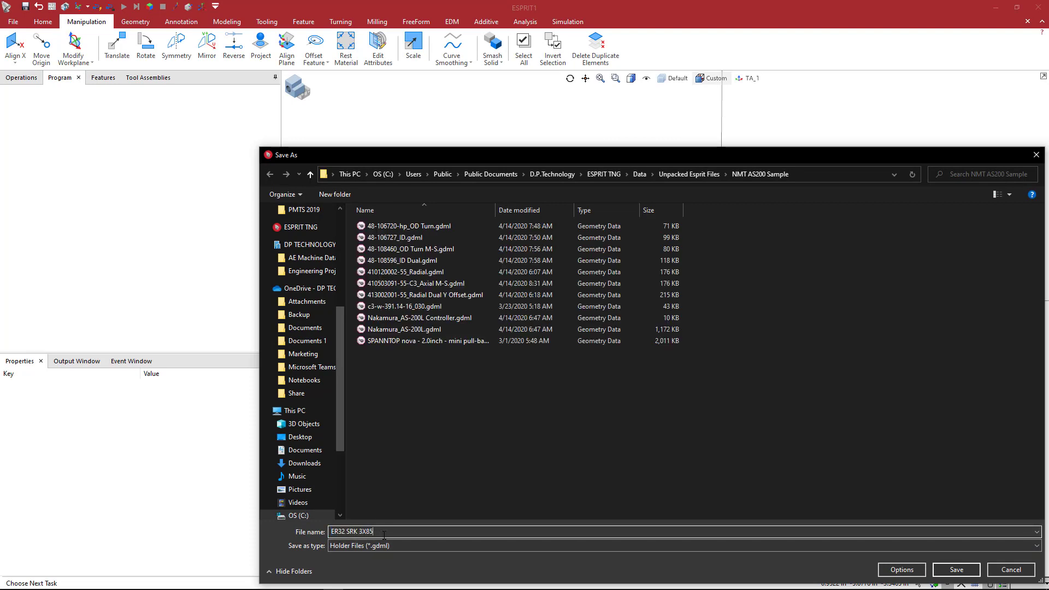
pyautogui.click(638, 173)
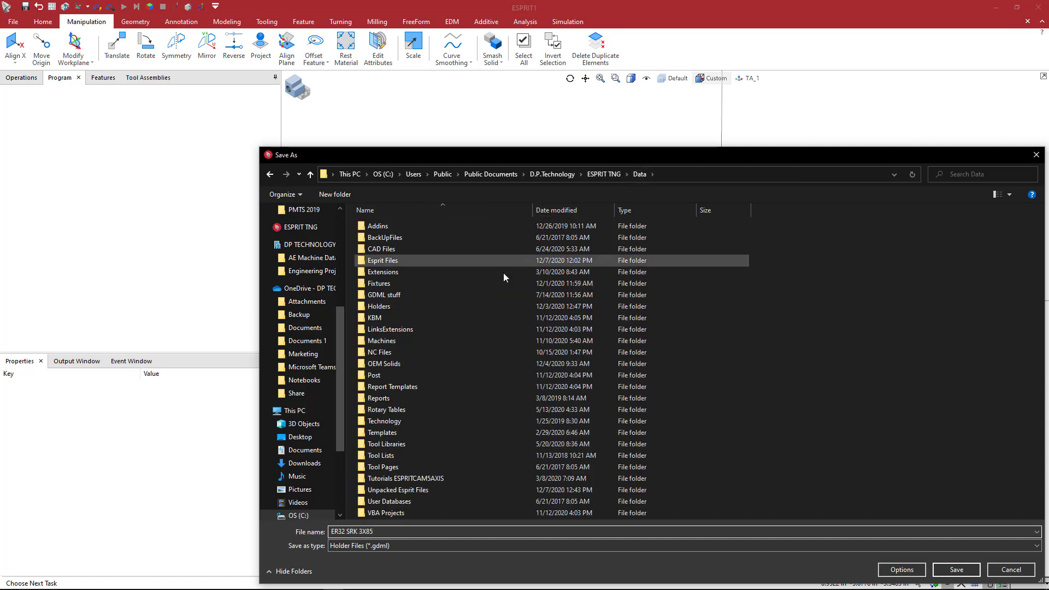
pyautogui.click(385, 295)
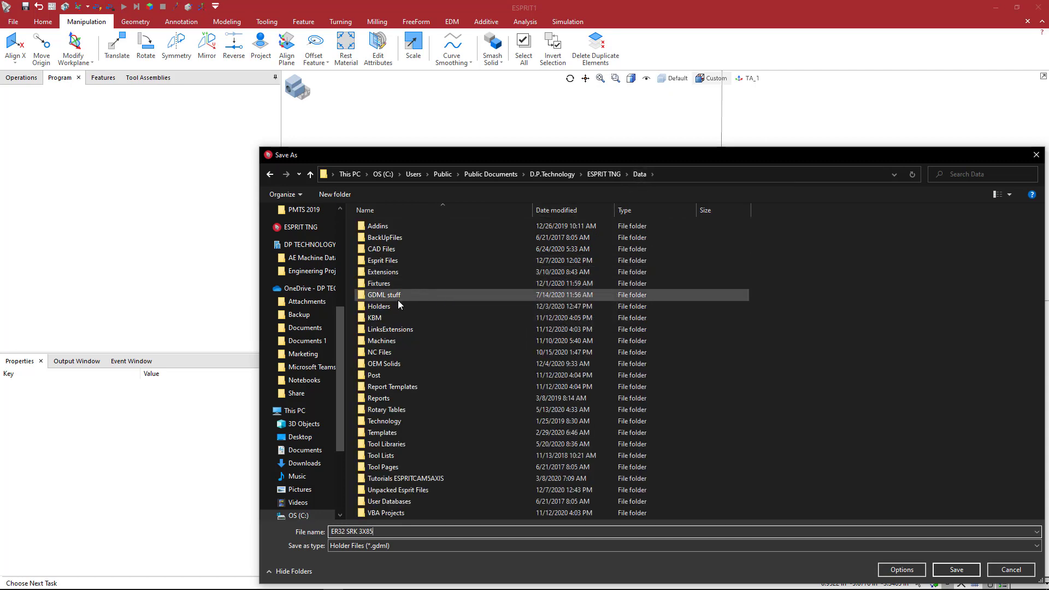
pyautogui.doubleClick(379, 306)
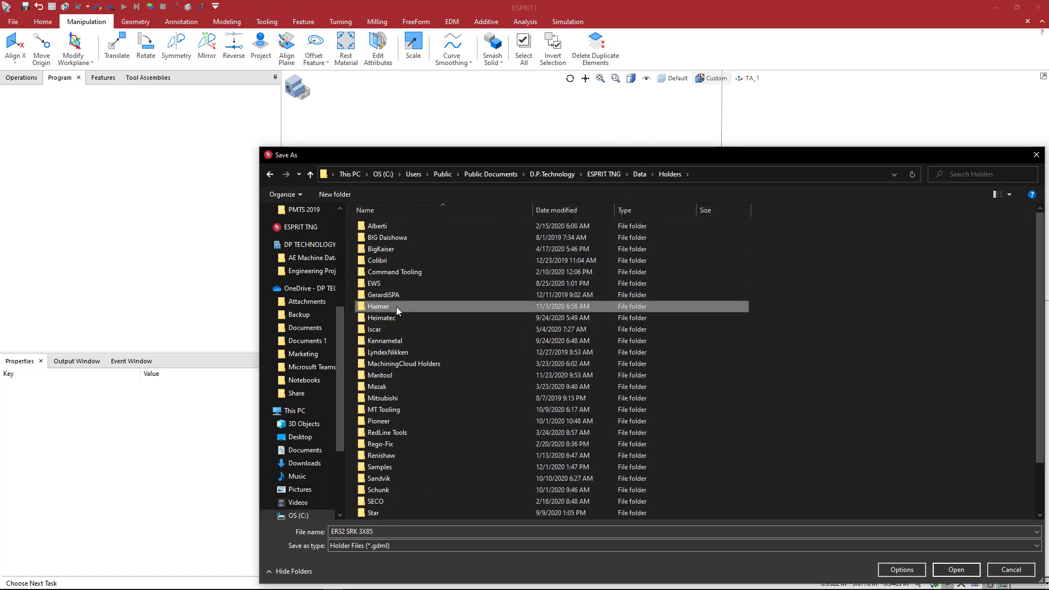
pyautogui.doubleClick(375, 329)
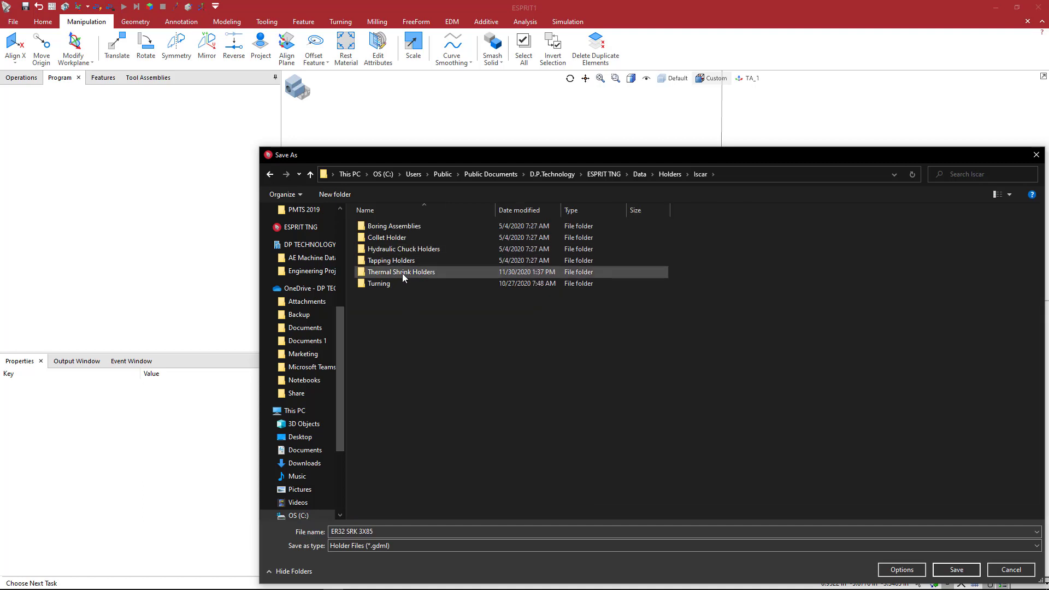
pyautogui.doubleClick(401, 271)
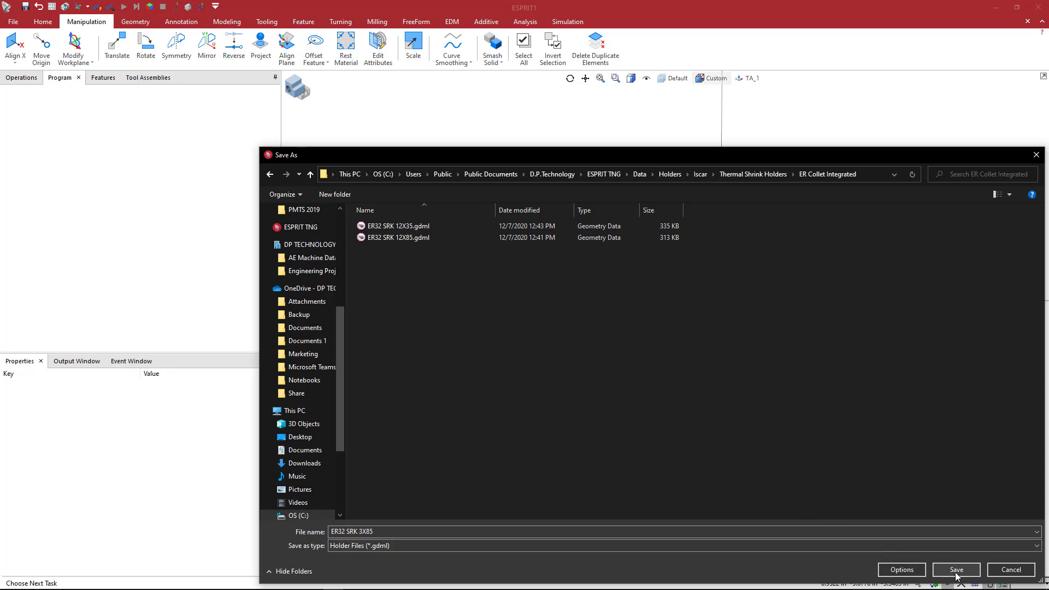
pyautogui.click(955, 569)
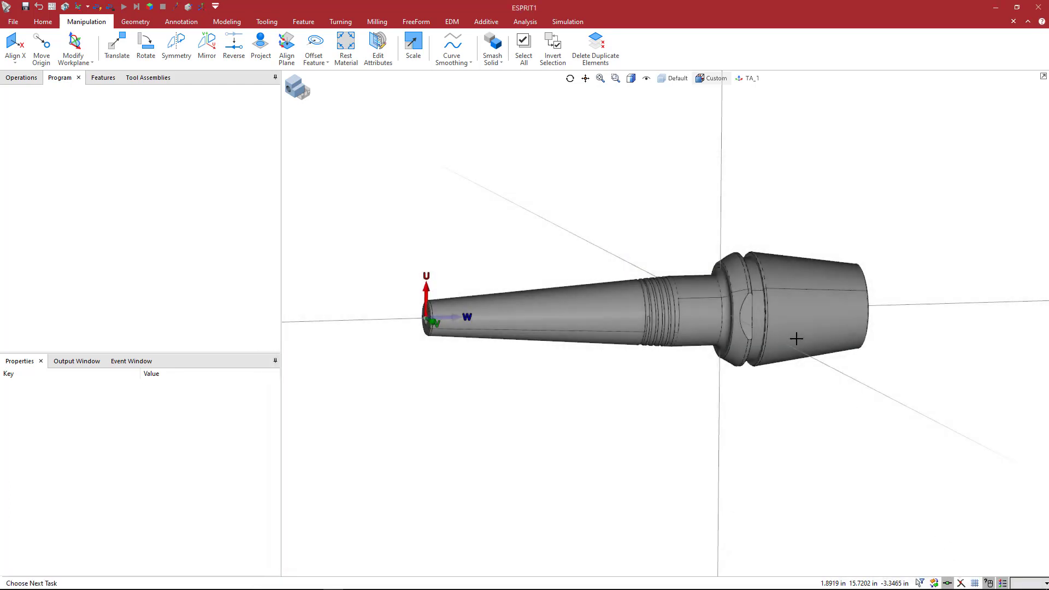
pyautogui.moveTo(509, 226)
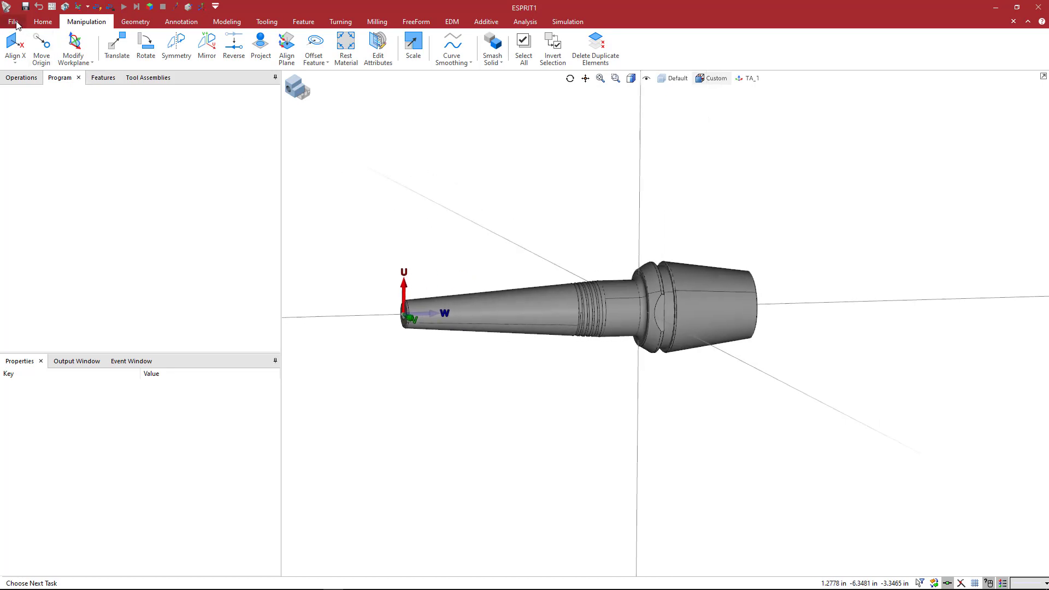
# Open the recent NMT AS200 Sample.esprit and scroll through its Tool Assemblies station list
pyautogui.click(12, 21)
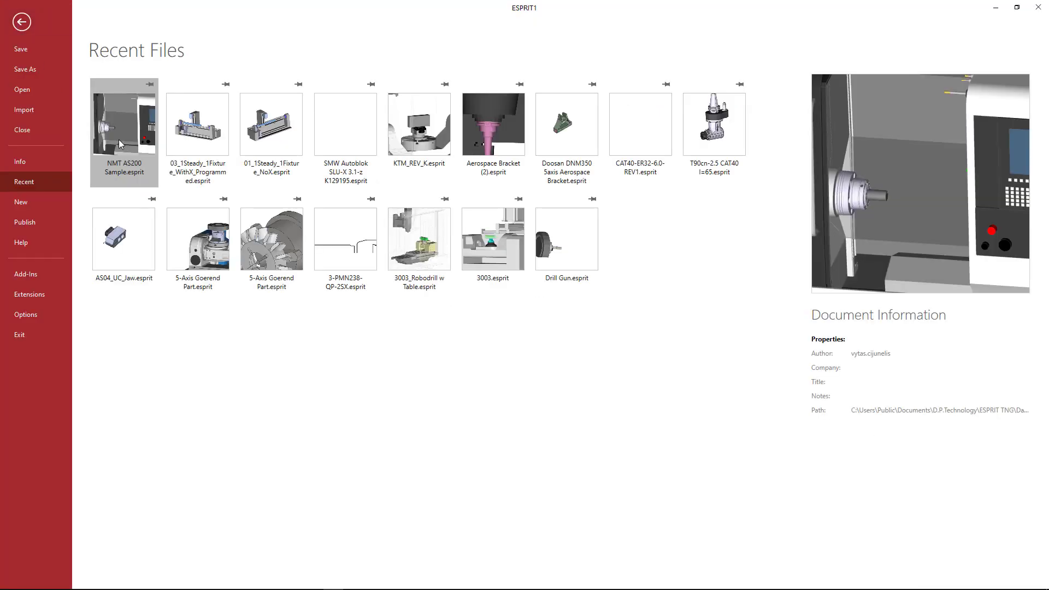
pyautogui.click(124, 132)
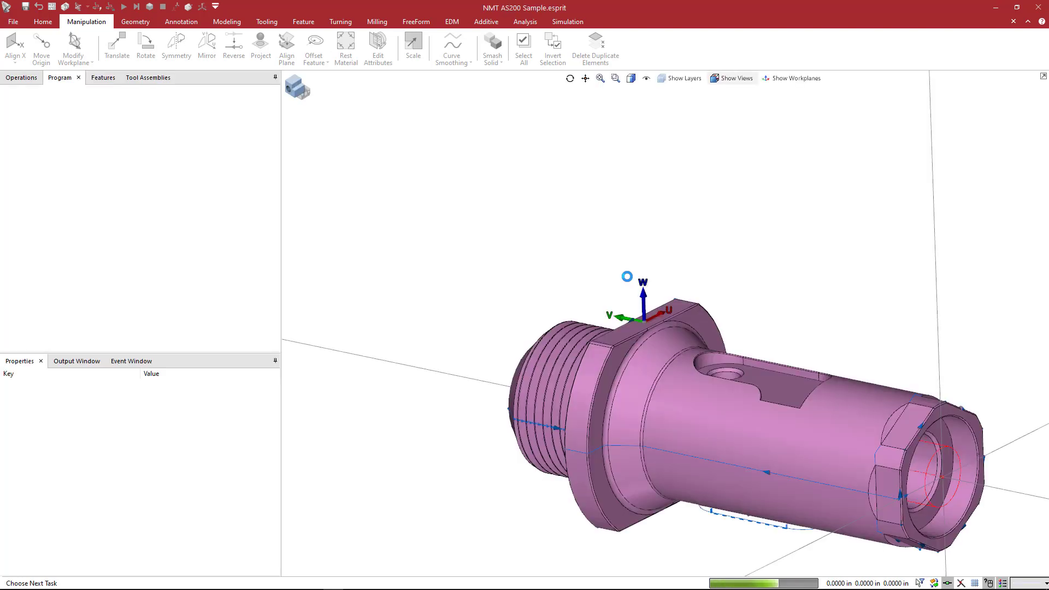
pyautogui.click(42, 21)
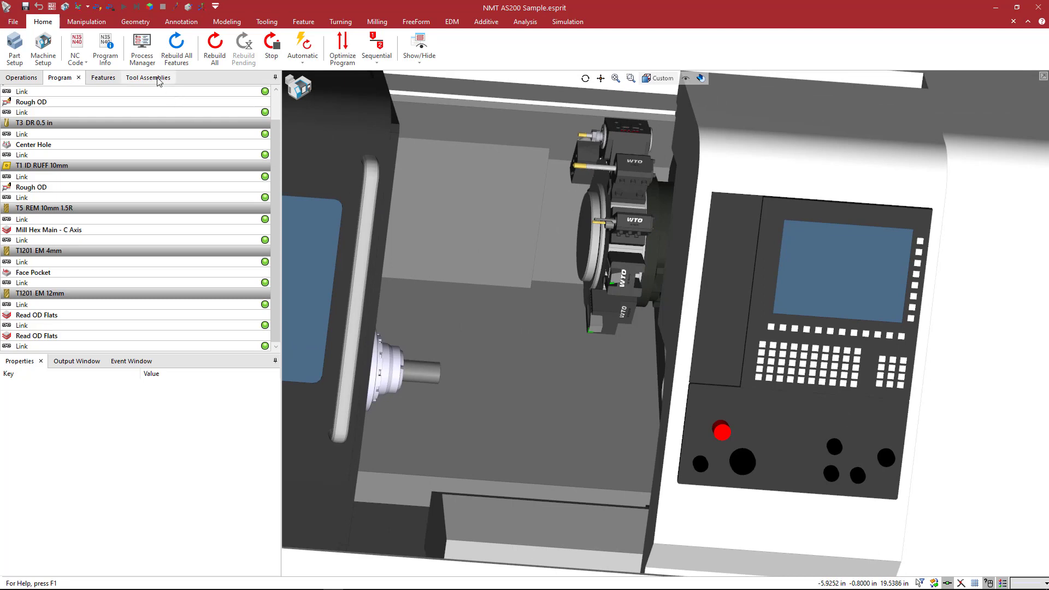
pyautogui.click(148, 77)
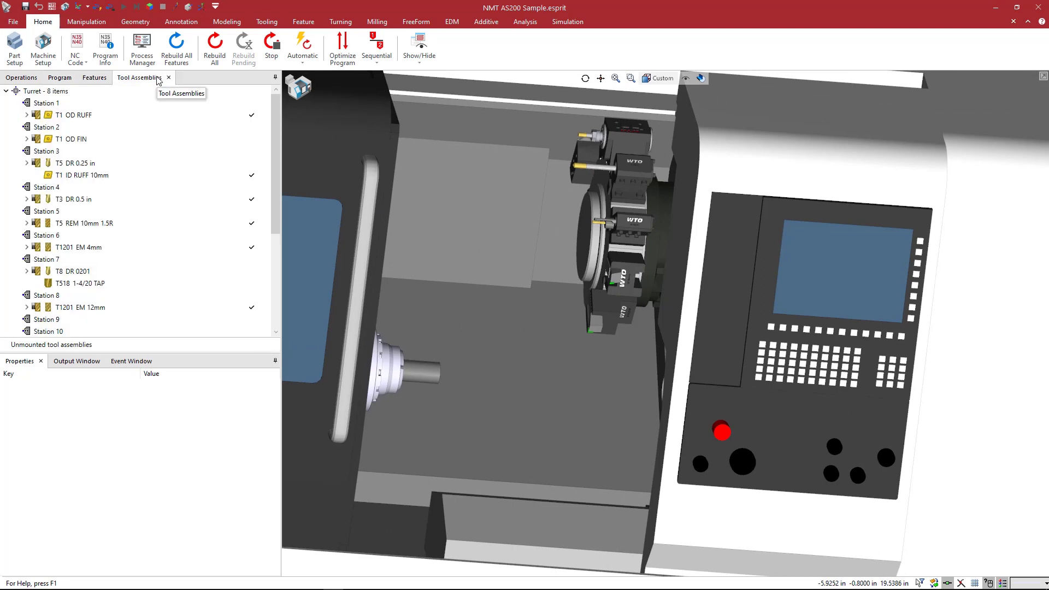
pyautogui.moveTo(128, 75)
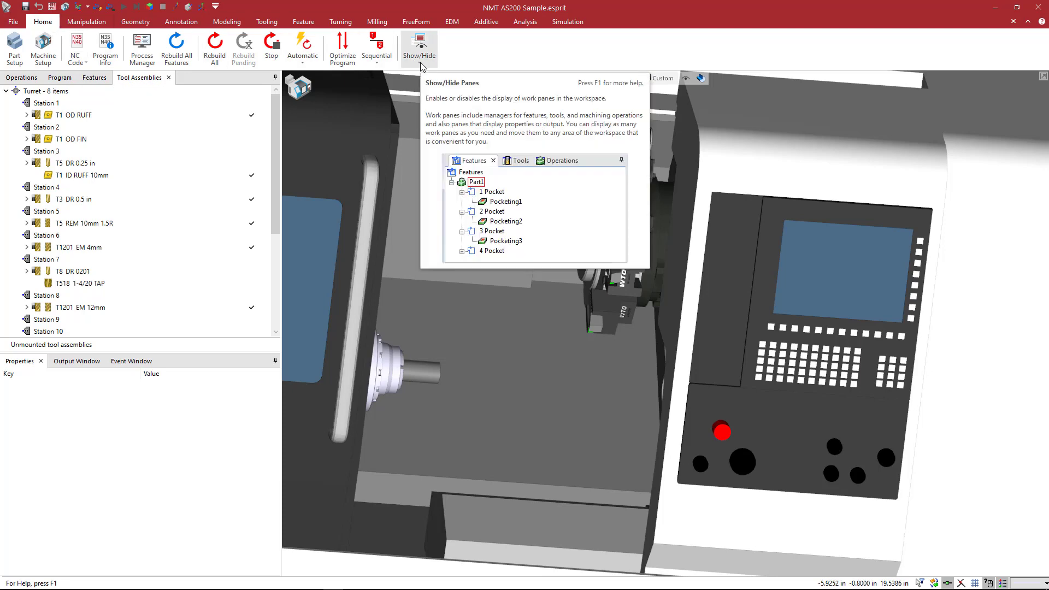
pyautogui.click(419, 47)
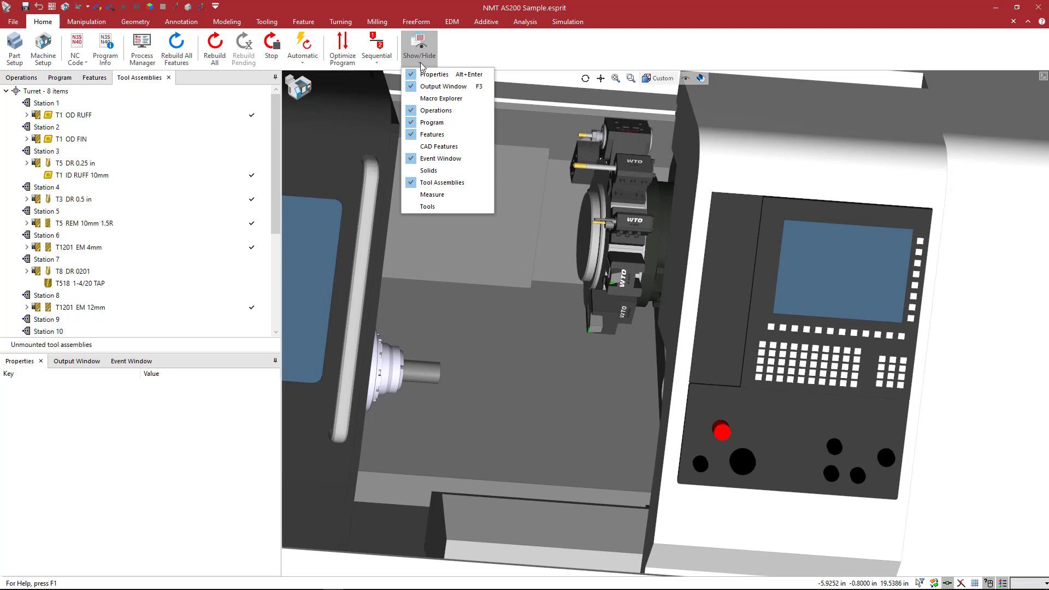
pyautogui.moveTo(428, 206)
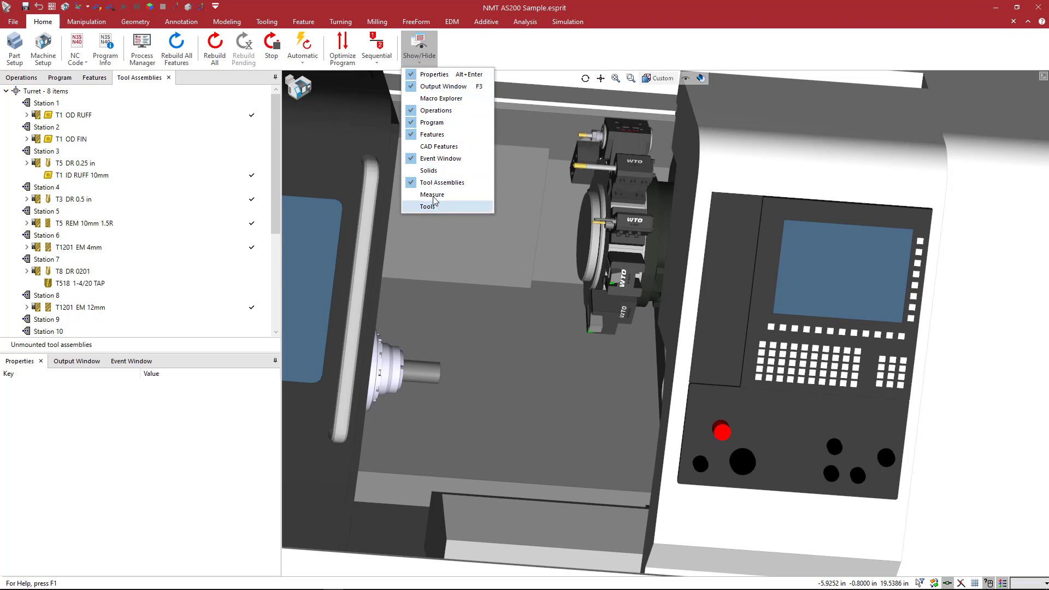
pyautogui.moveTo(441, 194)
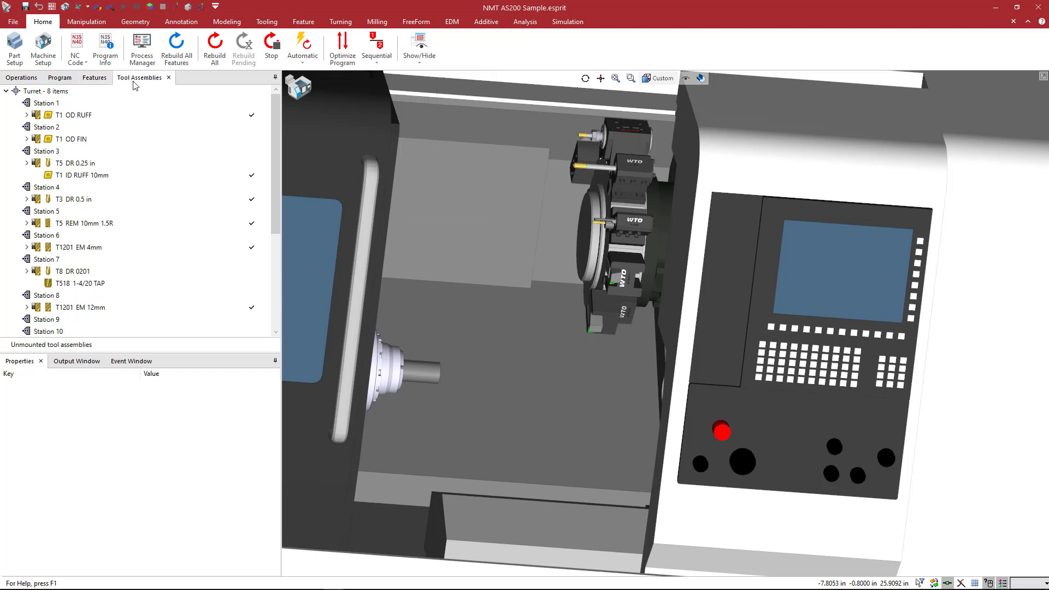
pyautogui.scroll(-3)
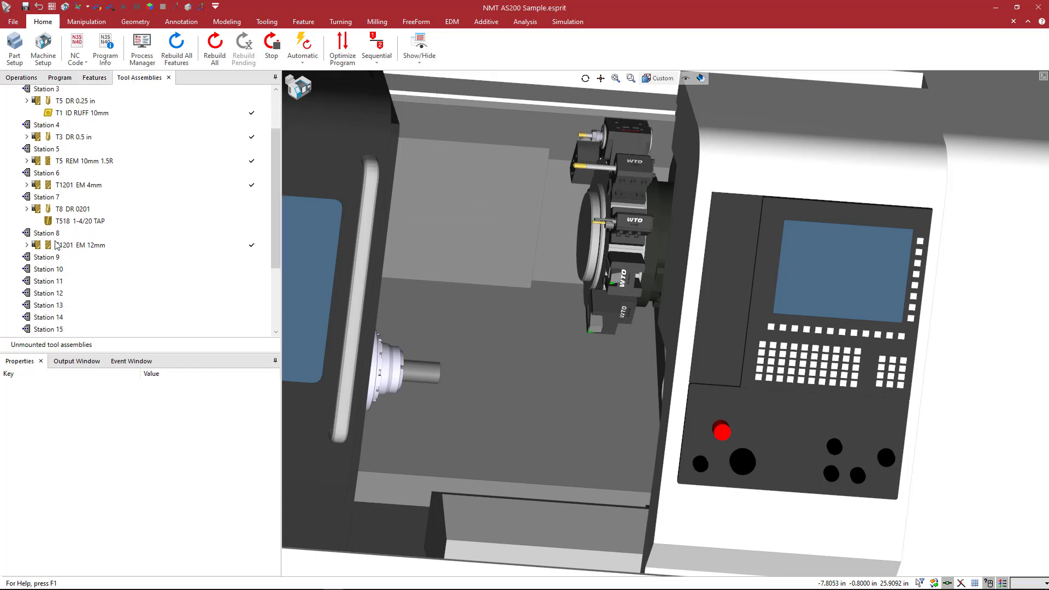
pyautogui.click(47, 257)
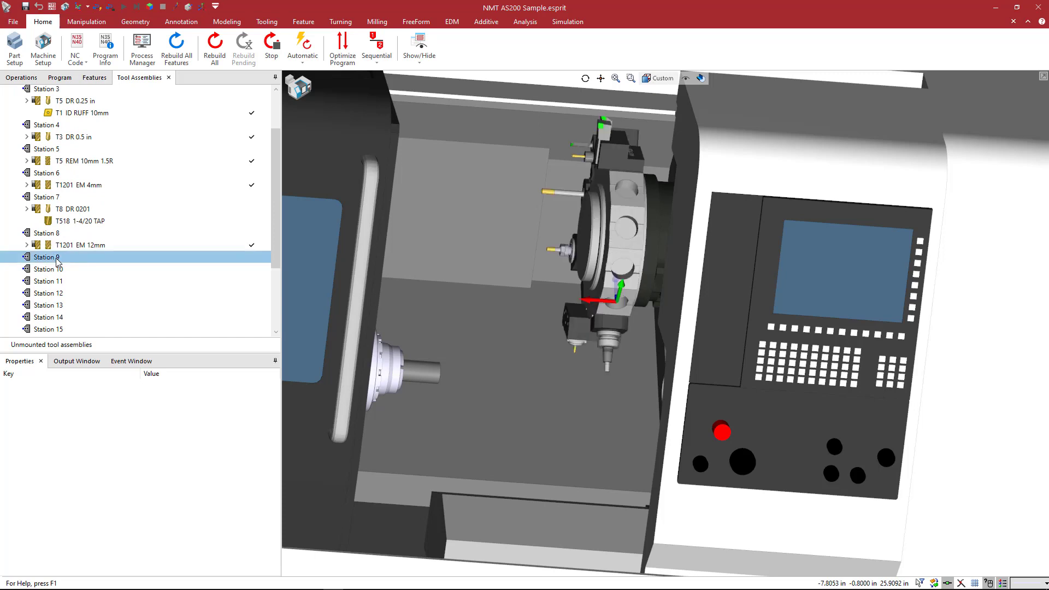
pyautogui.rightClick(46, 257)
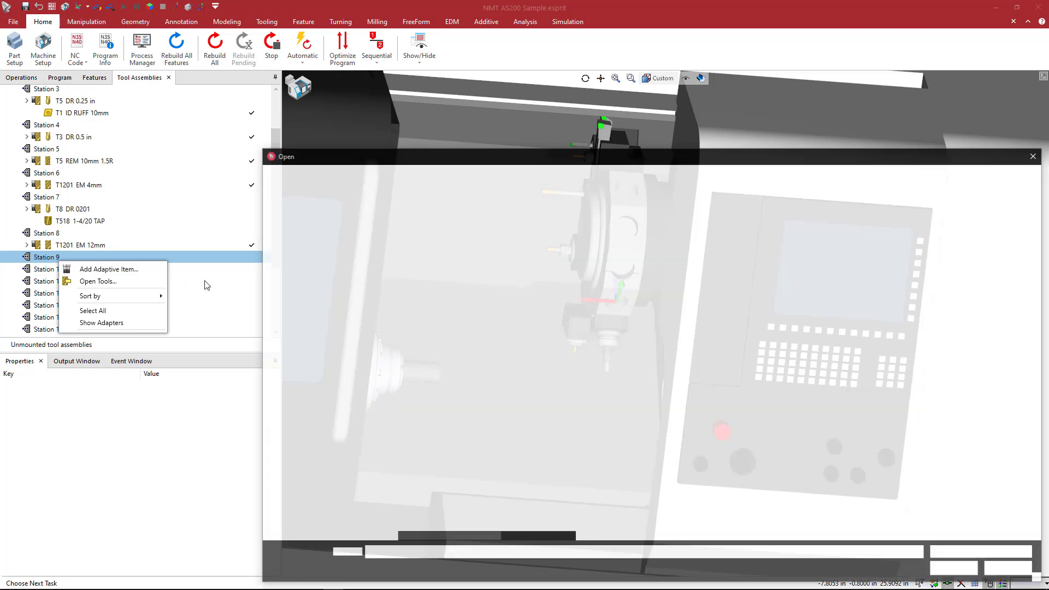
pyautogui.click(97, 280)
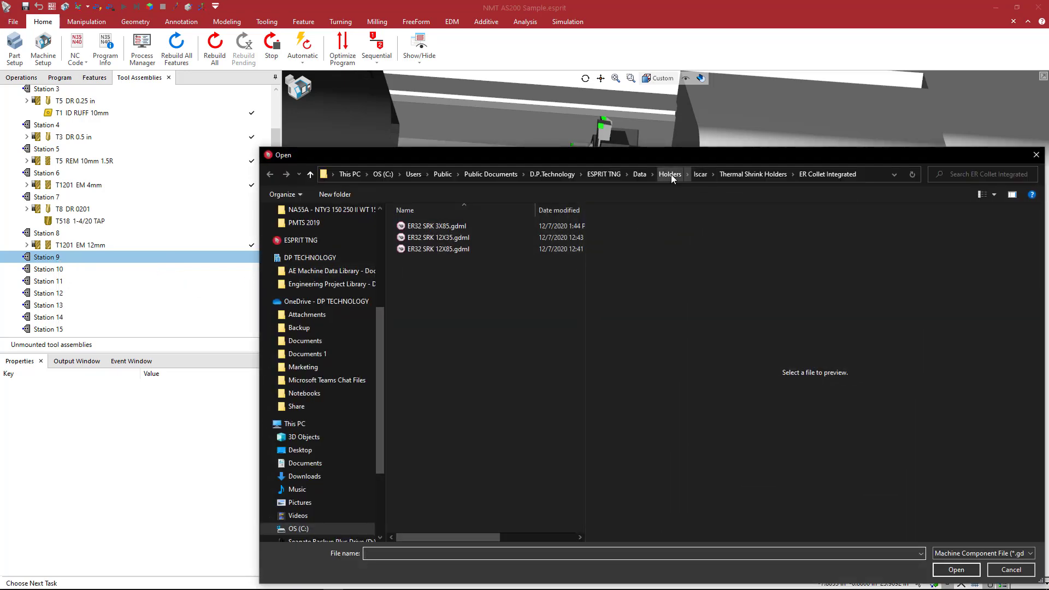
pyautogui.click(669, 174)
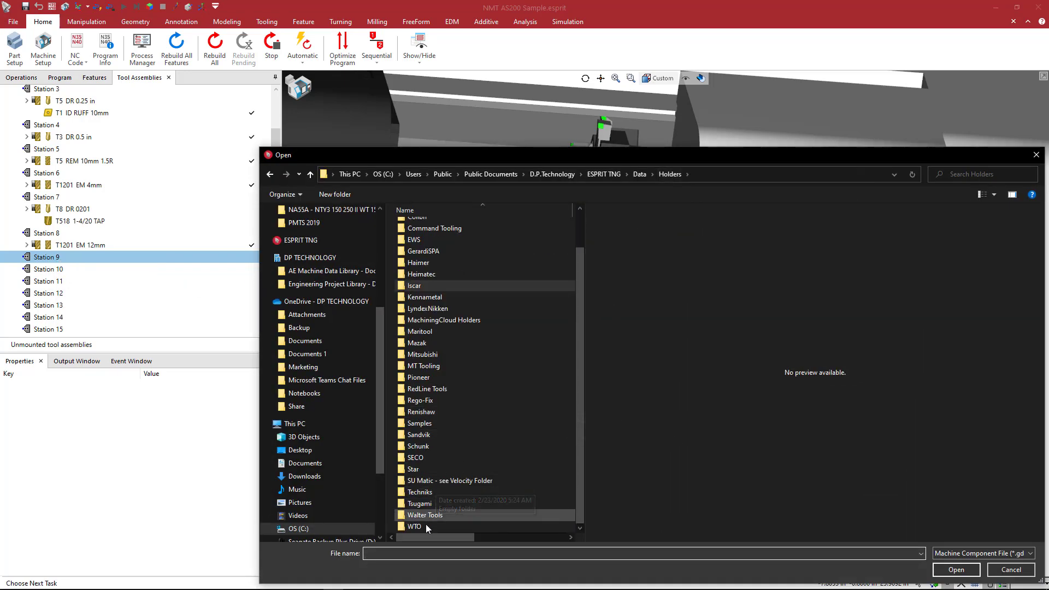
pyautogui.doubleClick(413, 526)
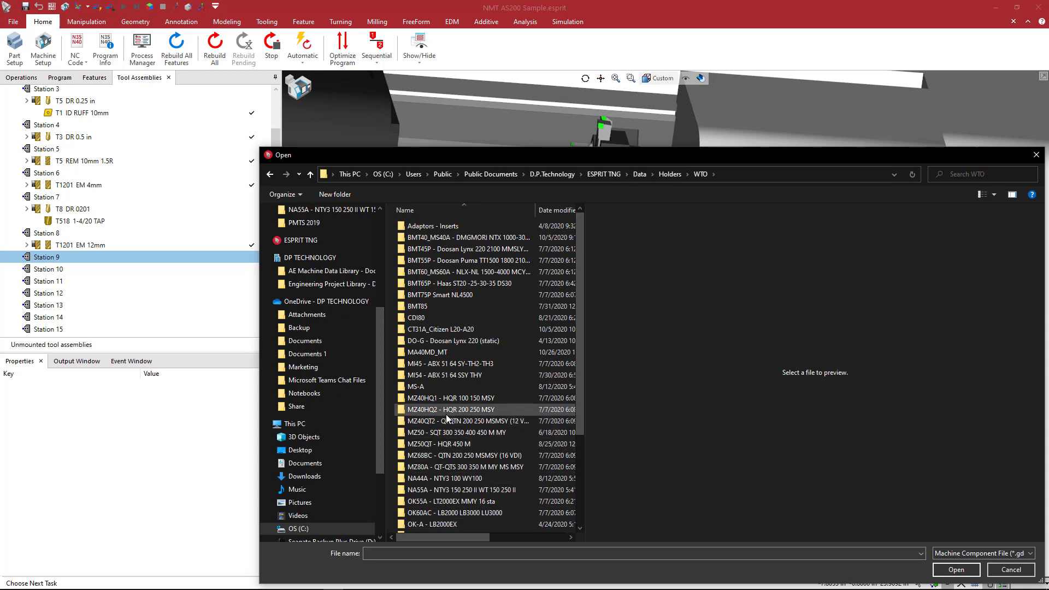
pyautogui.moveTo(464, 420)
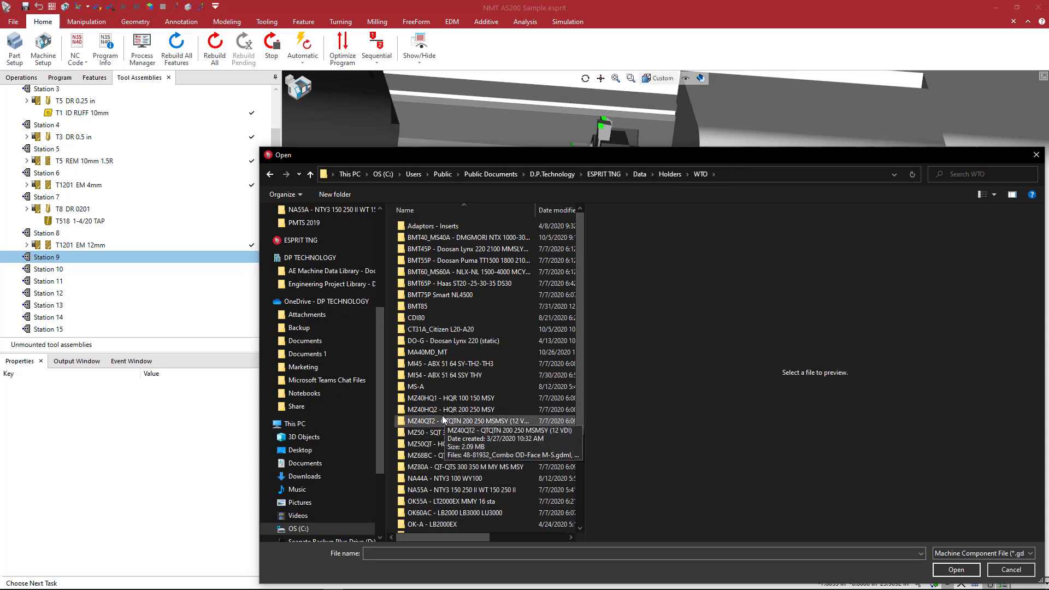
pyautogui.moveTo(444, 489)
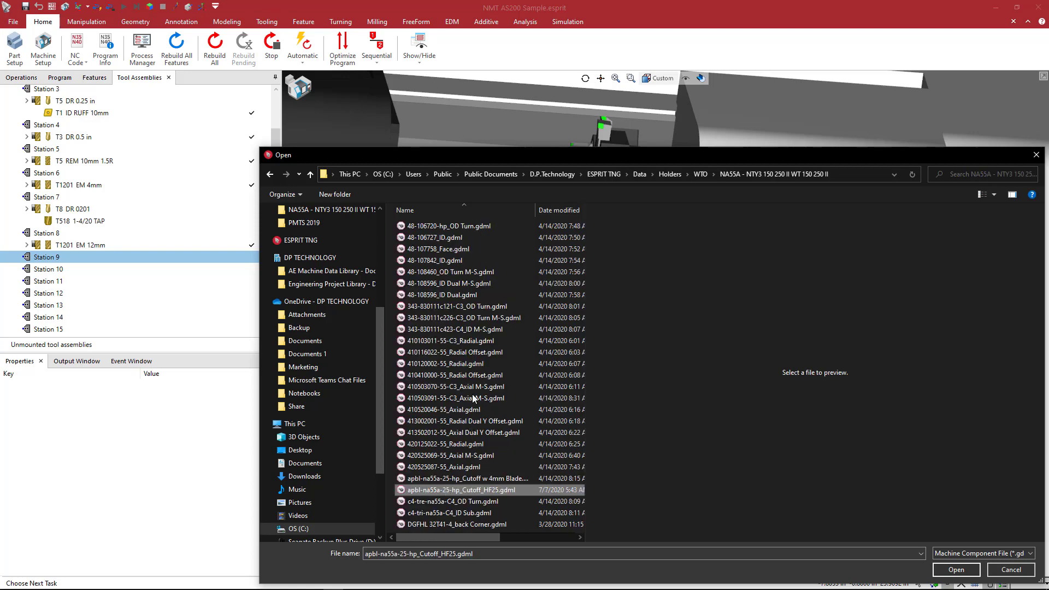
pyautogui.click(451, 341)
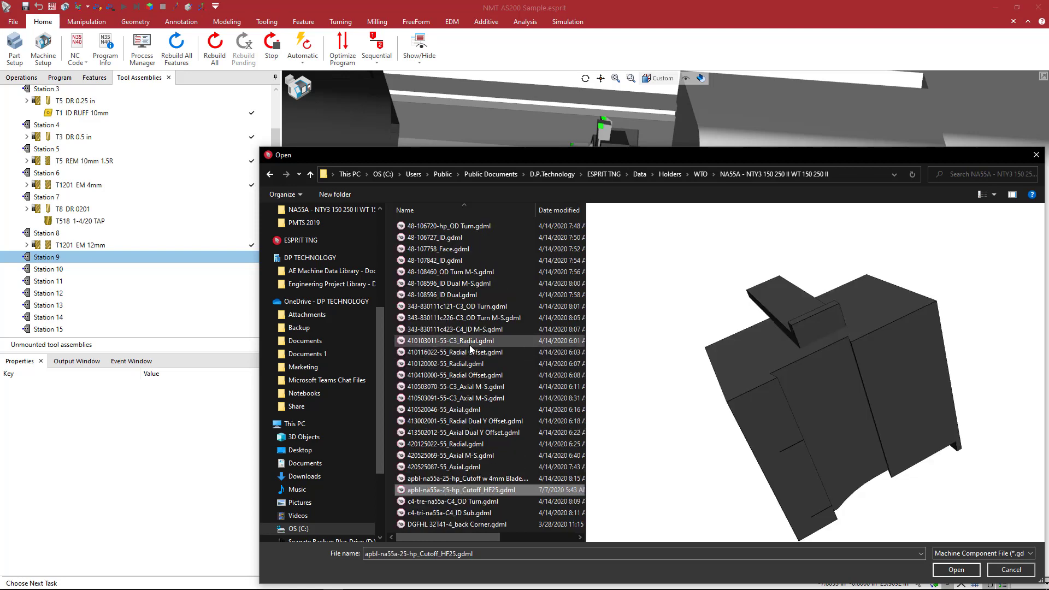
pyautogui.click(453, 363)
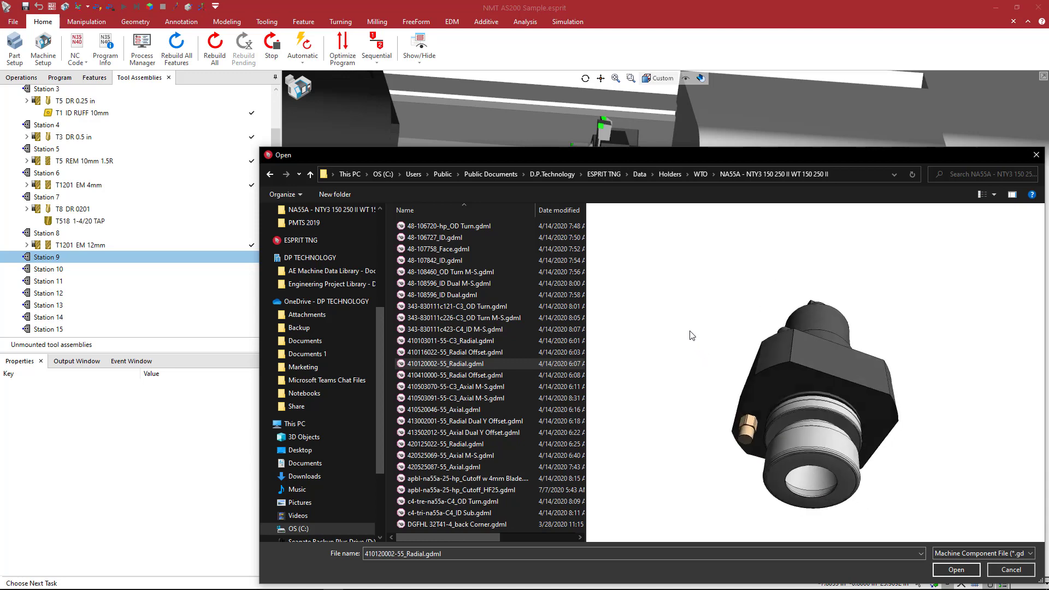
pyautogui.click(955, 570)
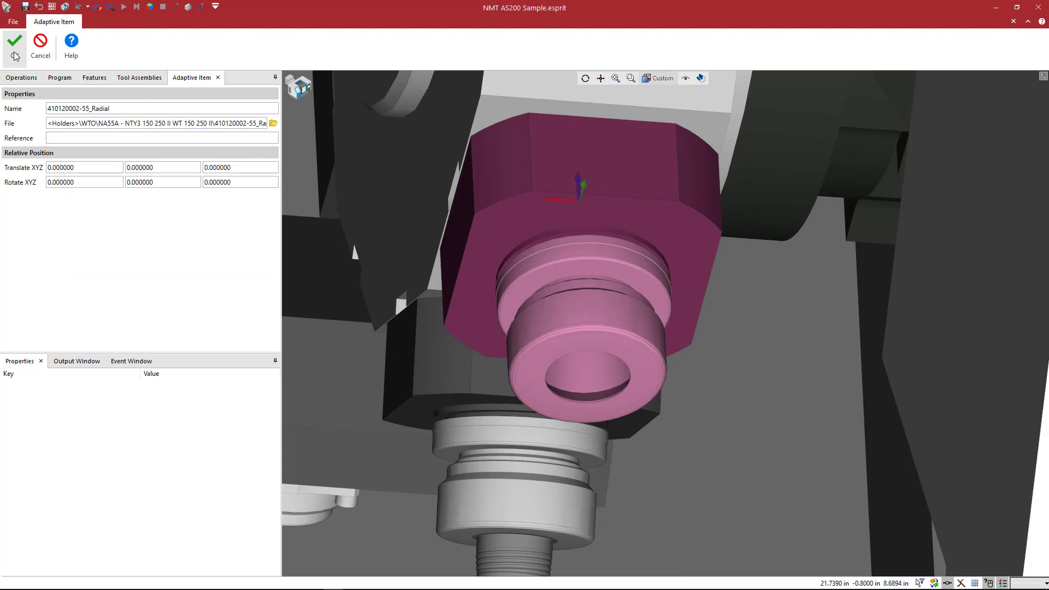
# Add ER32 SRK 3X85.gdml from the Iscar shrink holder folder as an adaptive item on the radial holder
pyautogui.rightClick(74, 307)
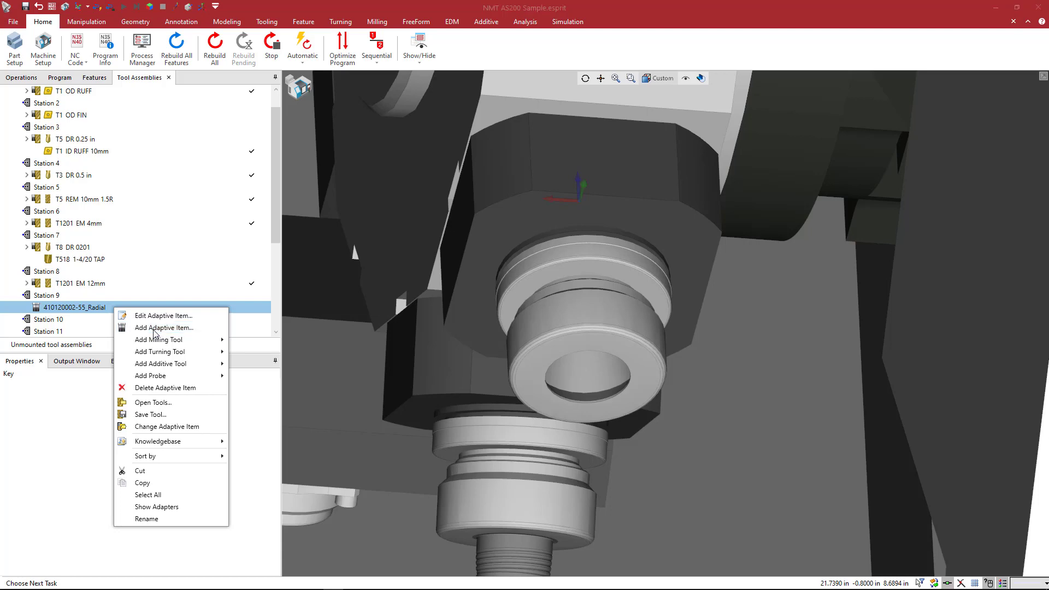
pyautogui.click(153, 401)
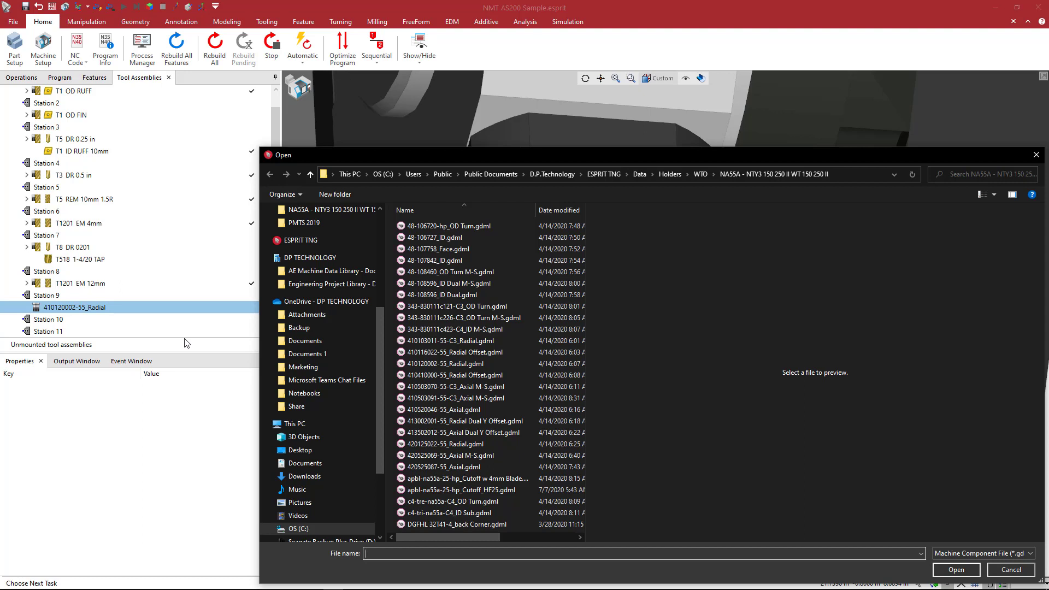
pyautogui.moveTo(645, 260)
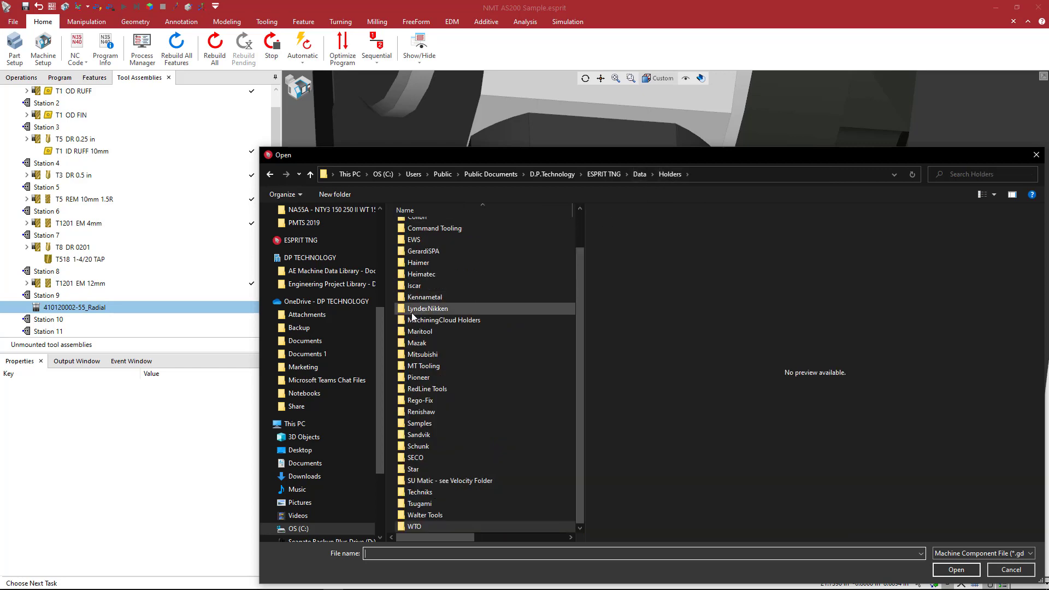
pyautogui.doubleClick(414, 286)
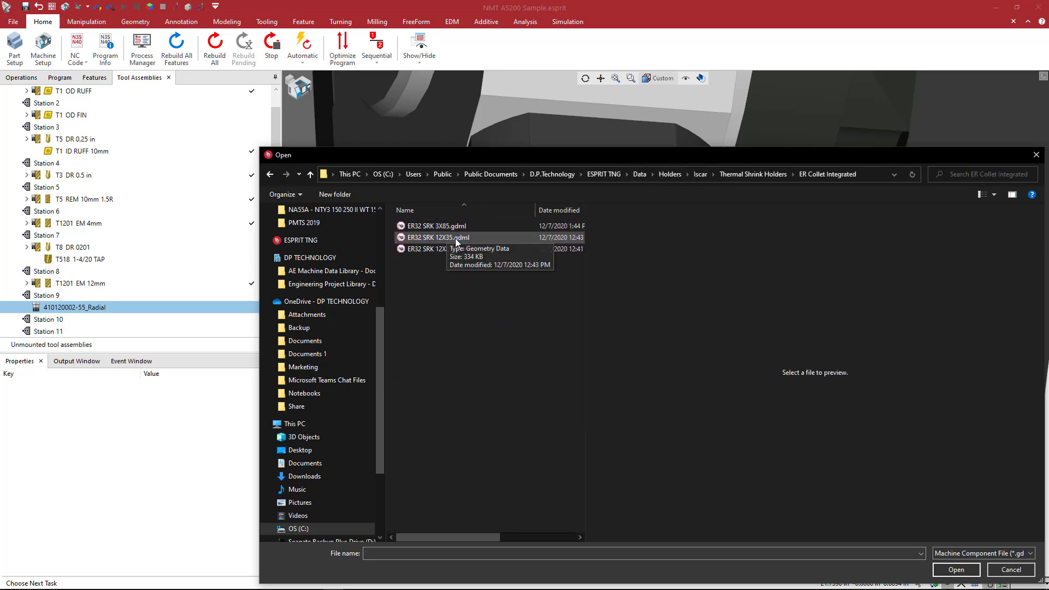
pyautogui.moveTo(435, 225)
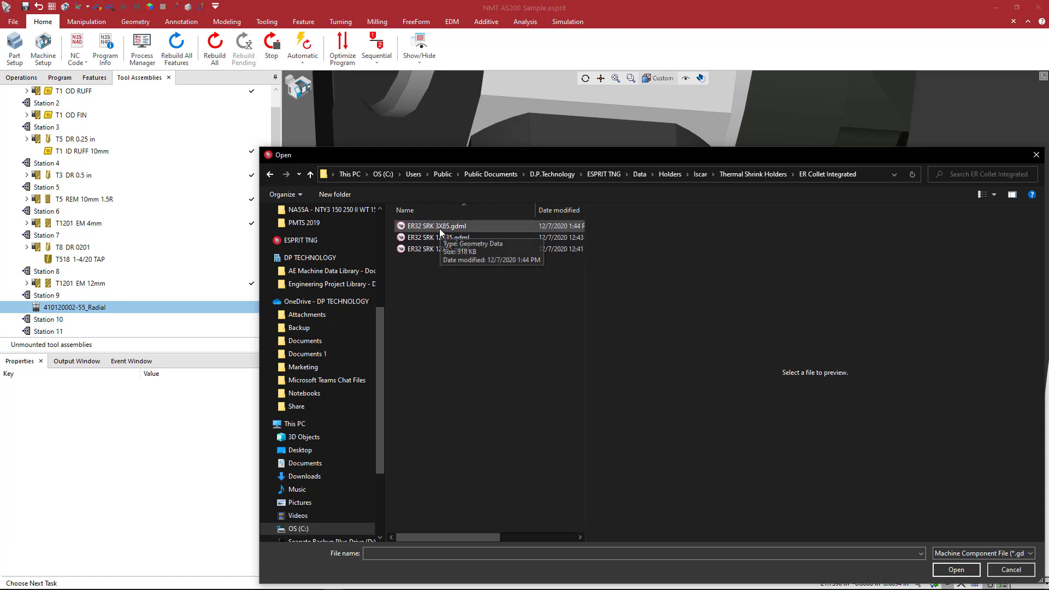
pyautogui.click(435, 225)
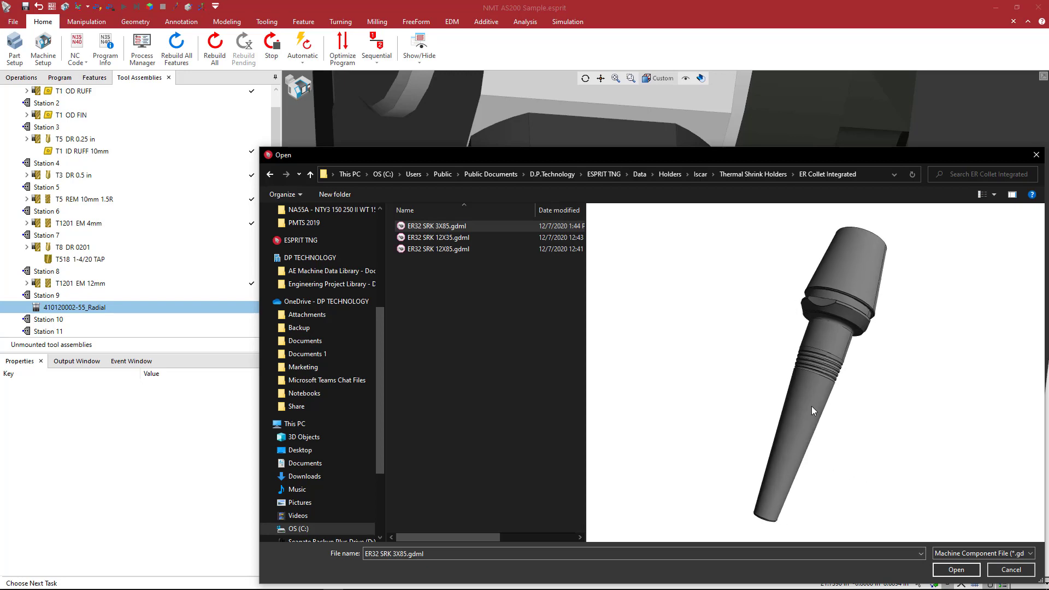
pyautogui.click(956, 569)
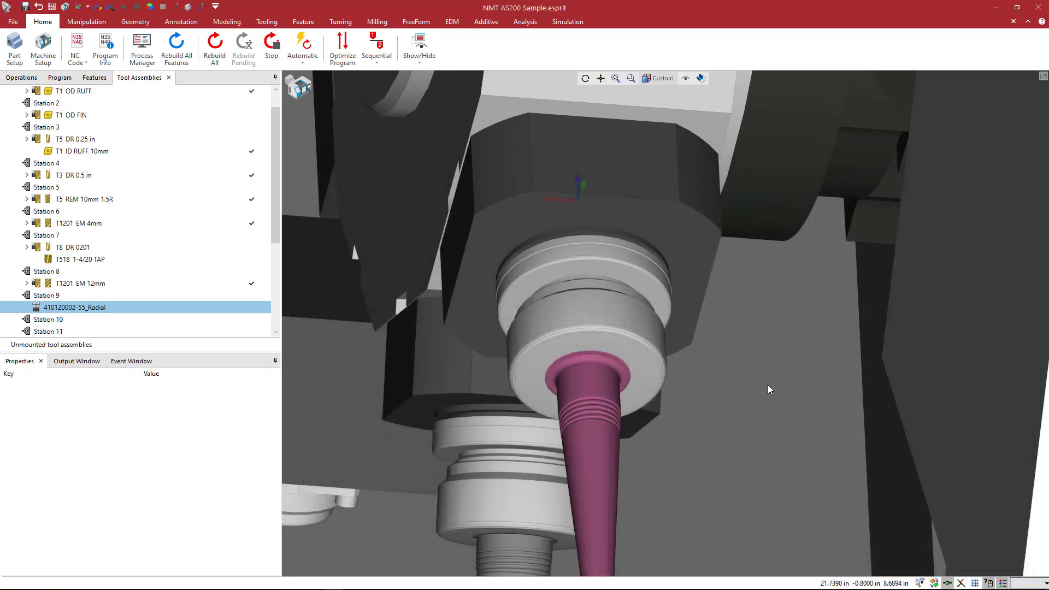
# Edit the ER32 SRK 3X85 adaptive item, entering -2.000000 in Translate XYZ, and click OK
pyautogui.doubleClick(75, 306)
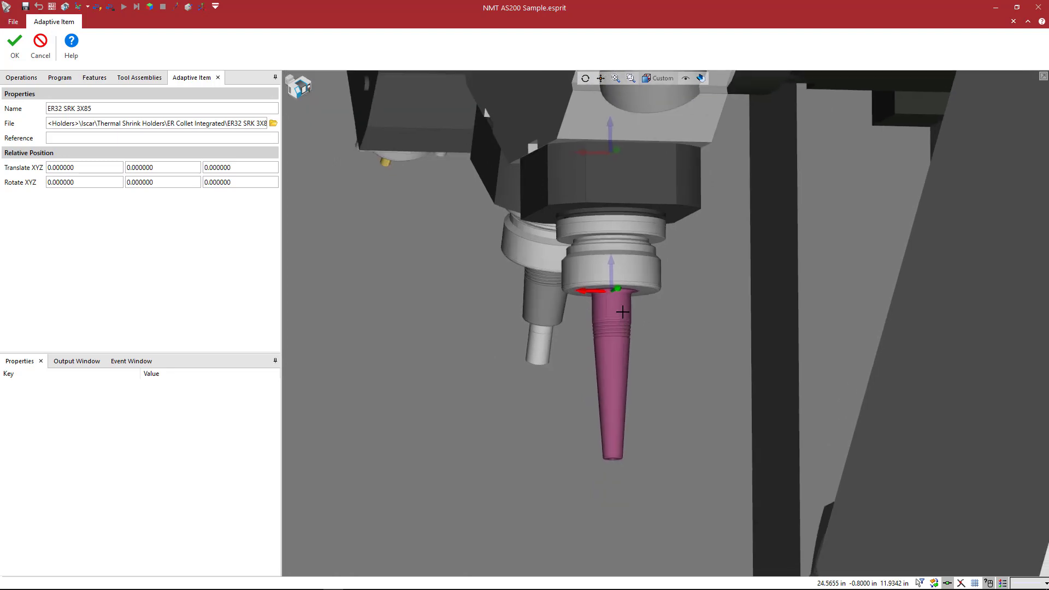
pyautogui.moveTo(629, 301)
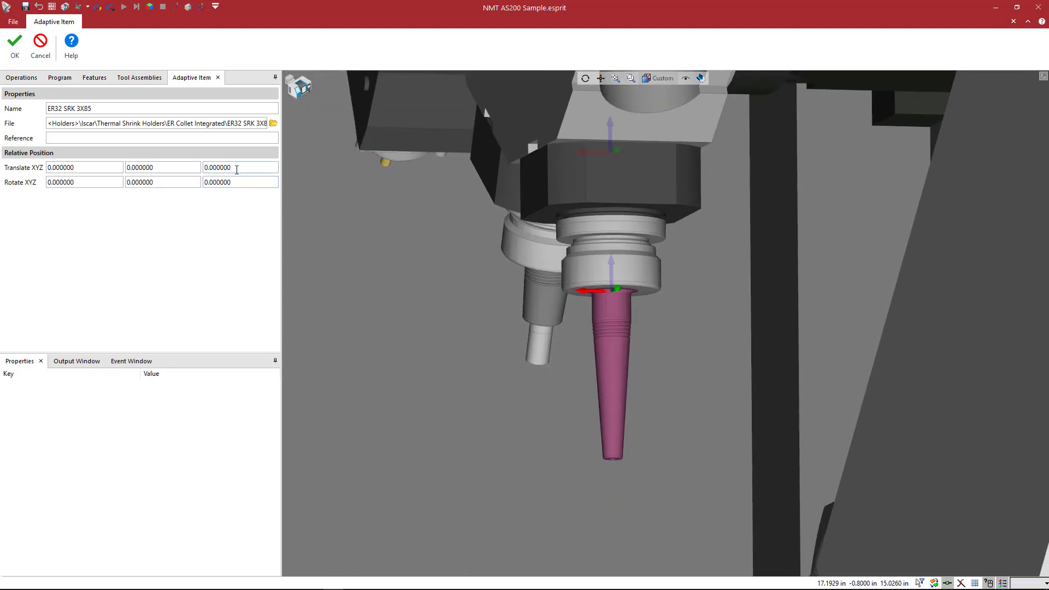
pyautogui.write('-2.000000')
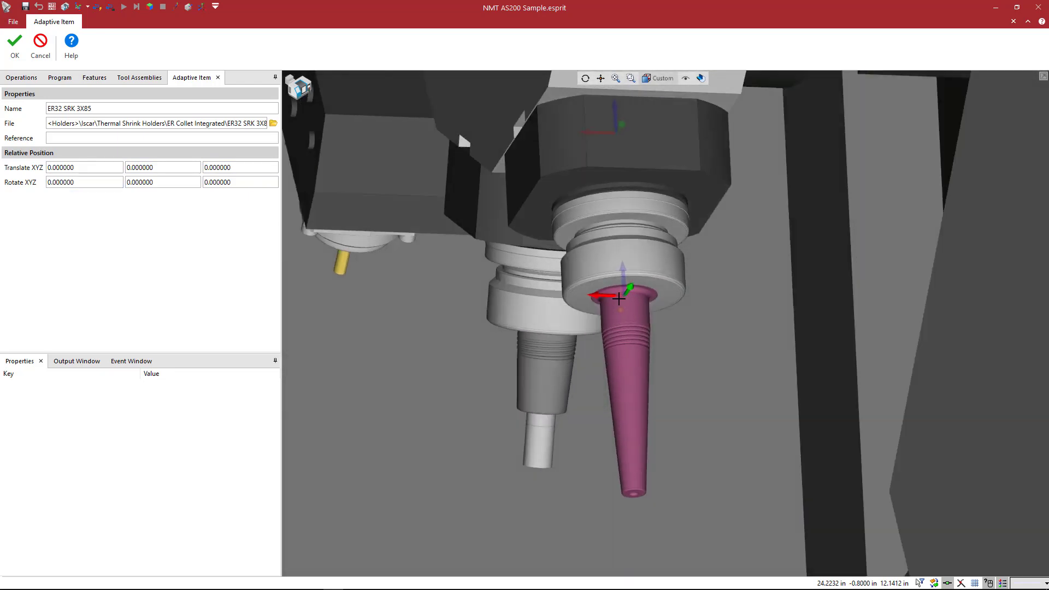
pyautogui.click(14, 45)
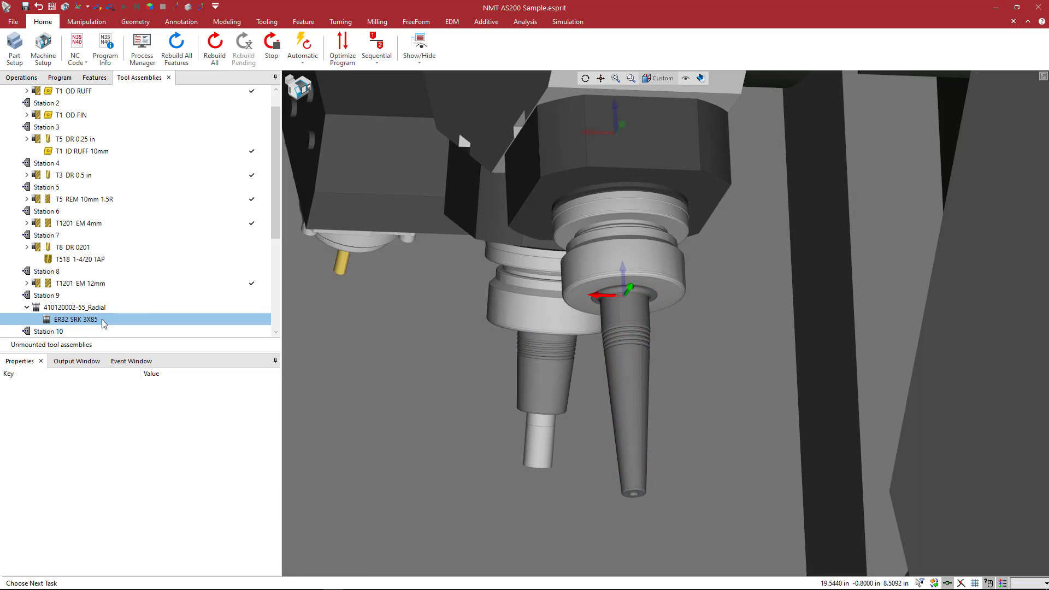
# Add an End Mill to the ER32 SRK 3X85 holder and select its Tool ID on the General page
pyautogui.rightClick(73, 319)
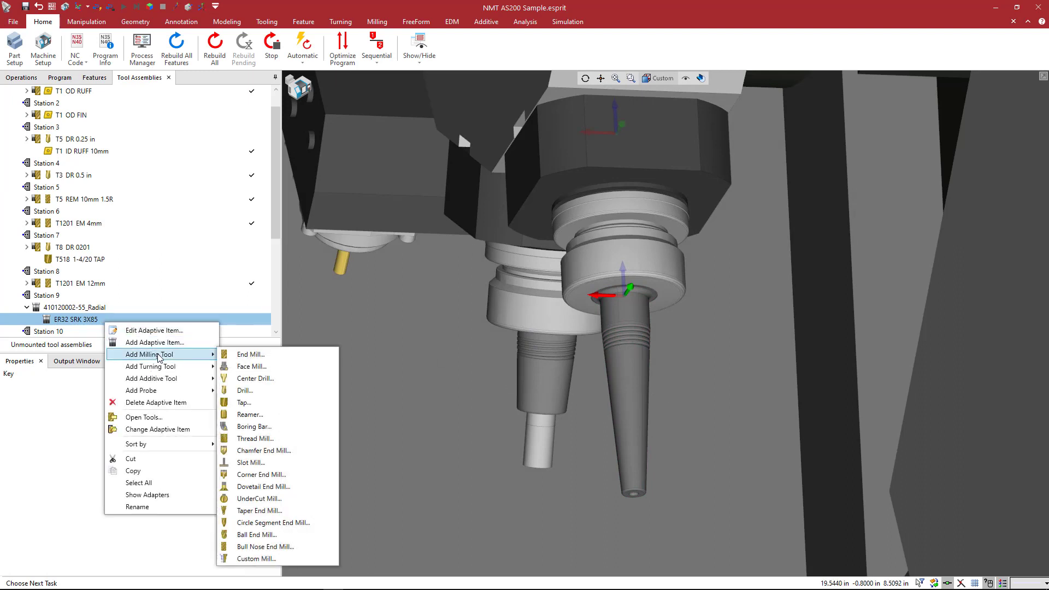
pyautogui.moveTo(249, 354)
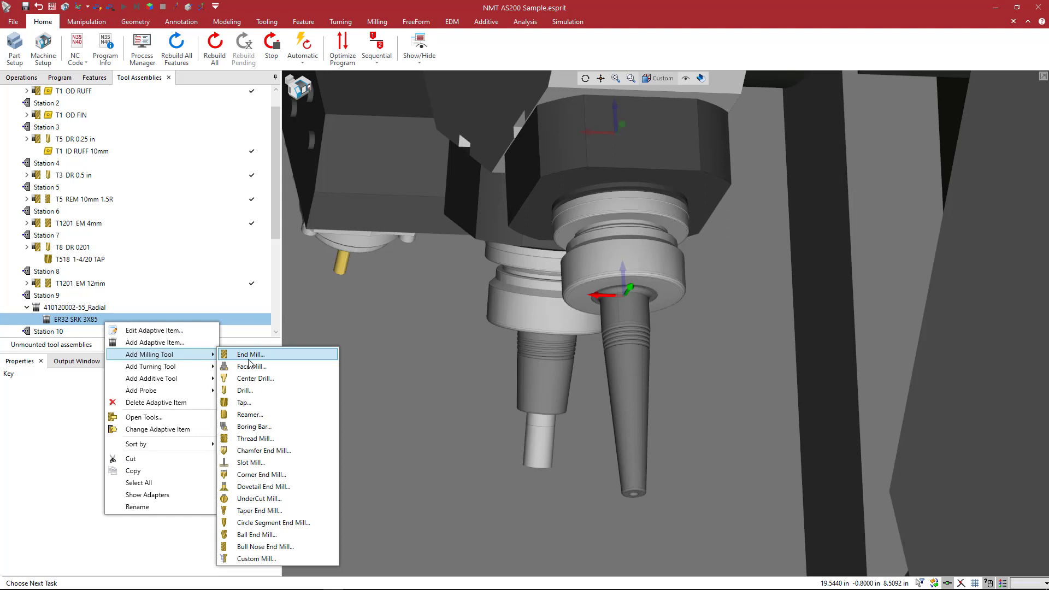
pyautogui.click(249, 354)
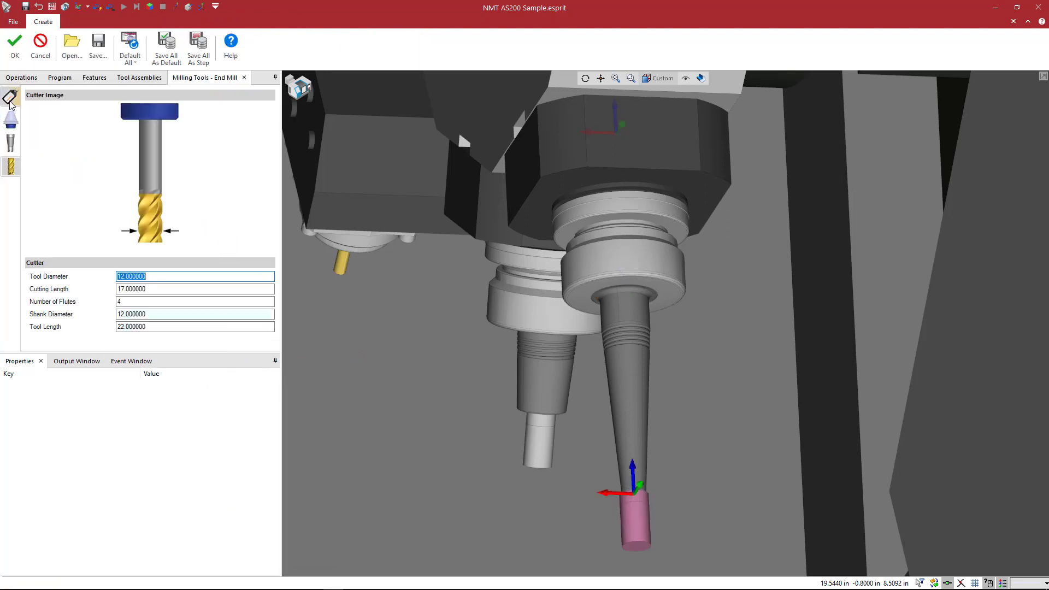
pyautogui.click(10, 98)
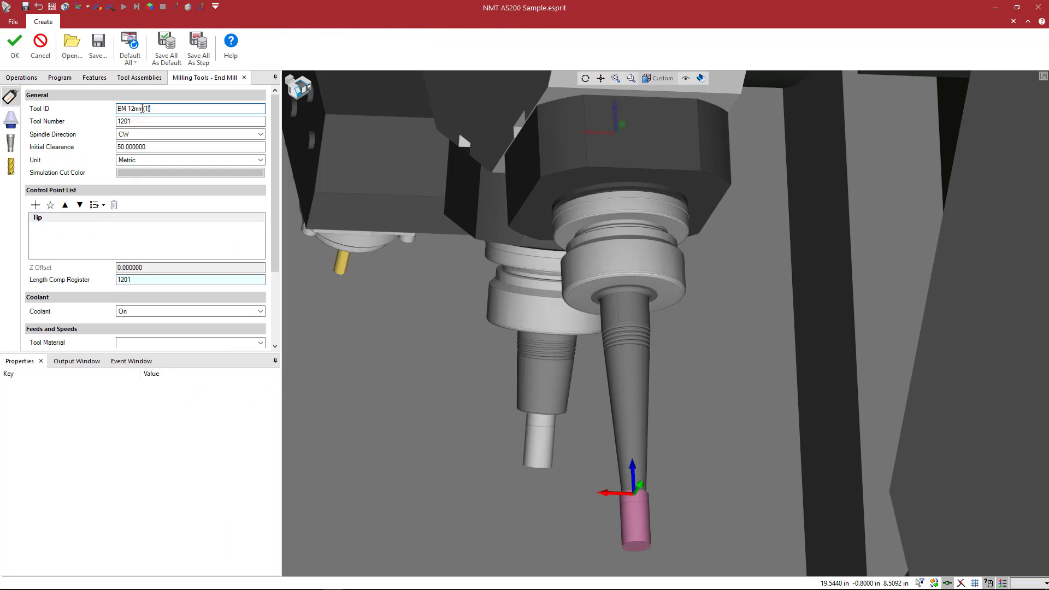
pyautogui.doubleClick(138, 108)
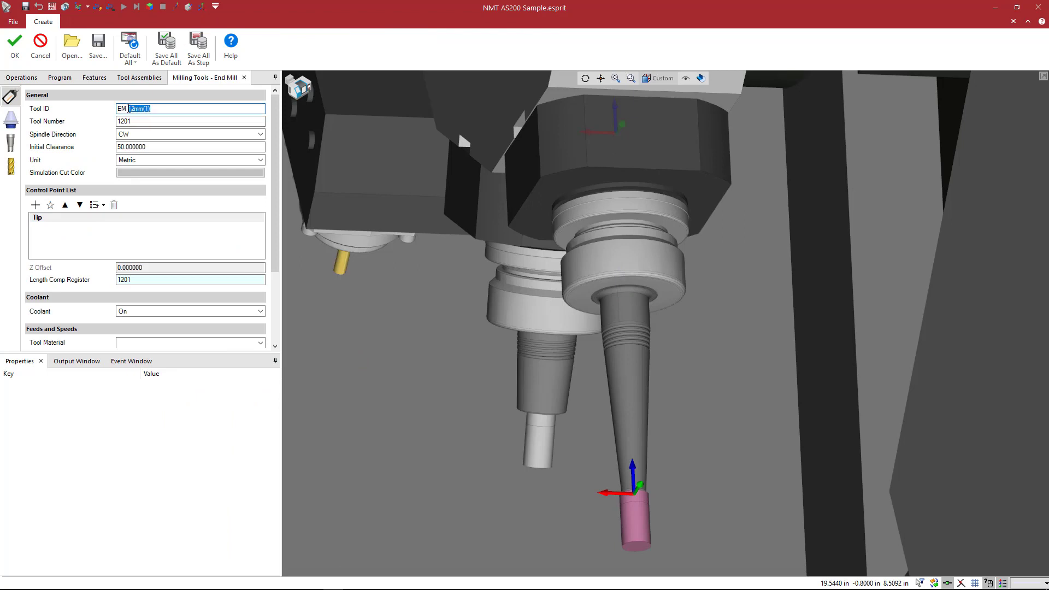